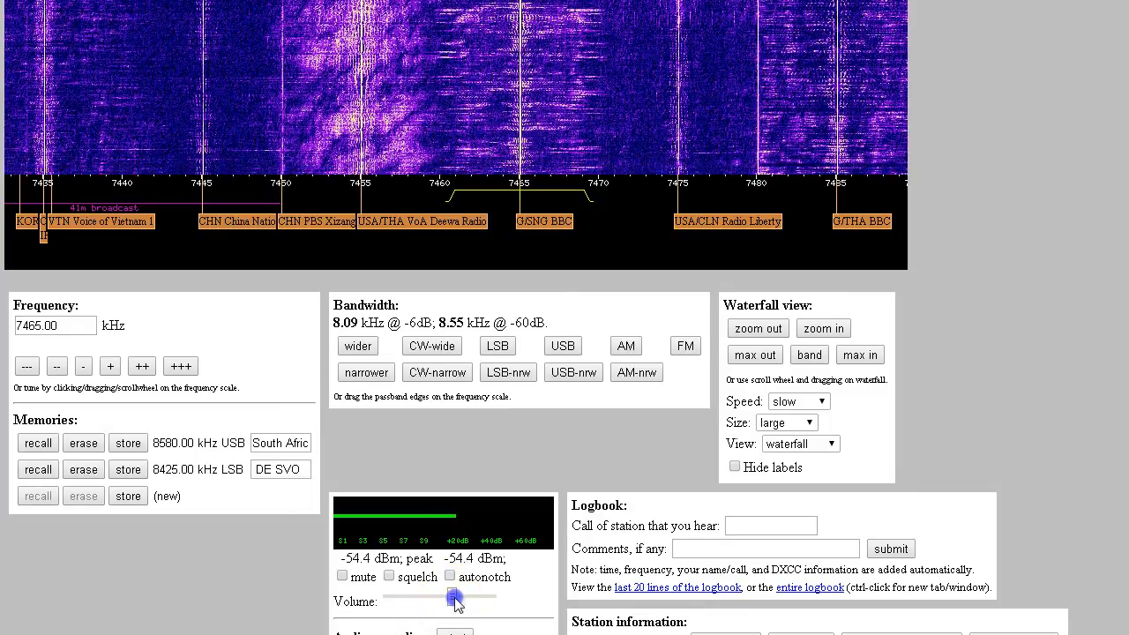
# Adjust the Twente receiver's volume slider on 7465 kHz, ending at a lower level
pyautogui.moveTo(452, 596); pyautogui.dragTo(460, 596)
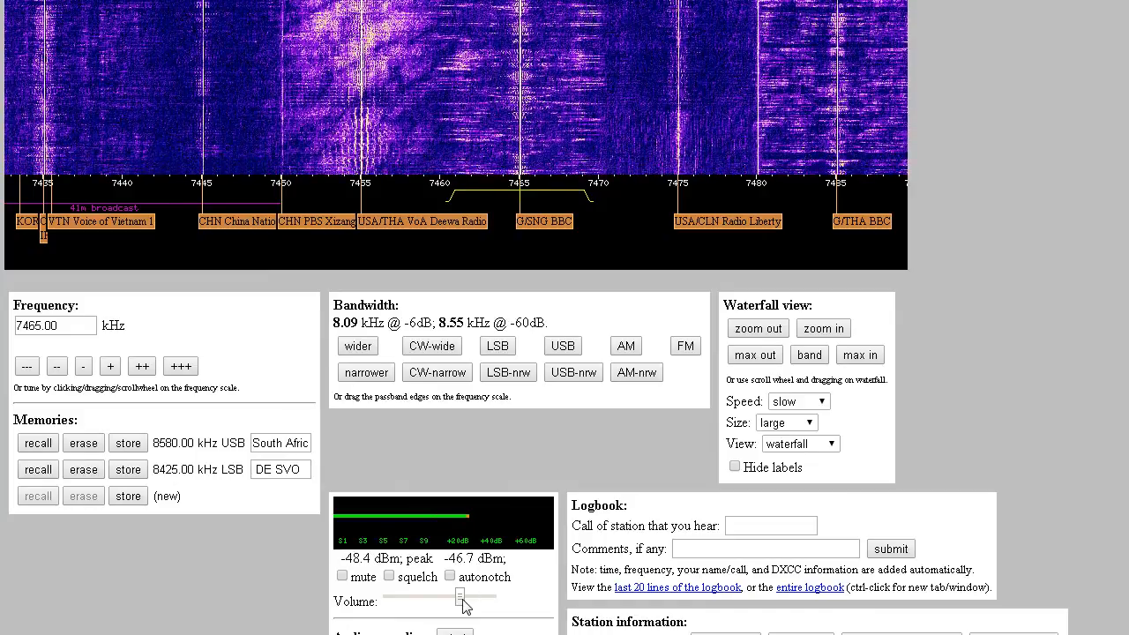
pyautogui.moveTo(458, 597); pyautogui.dragTo(441, 597)
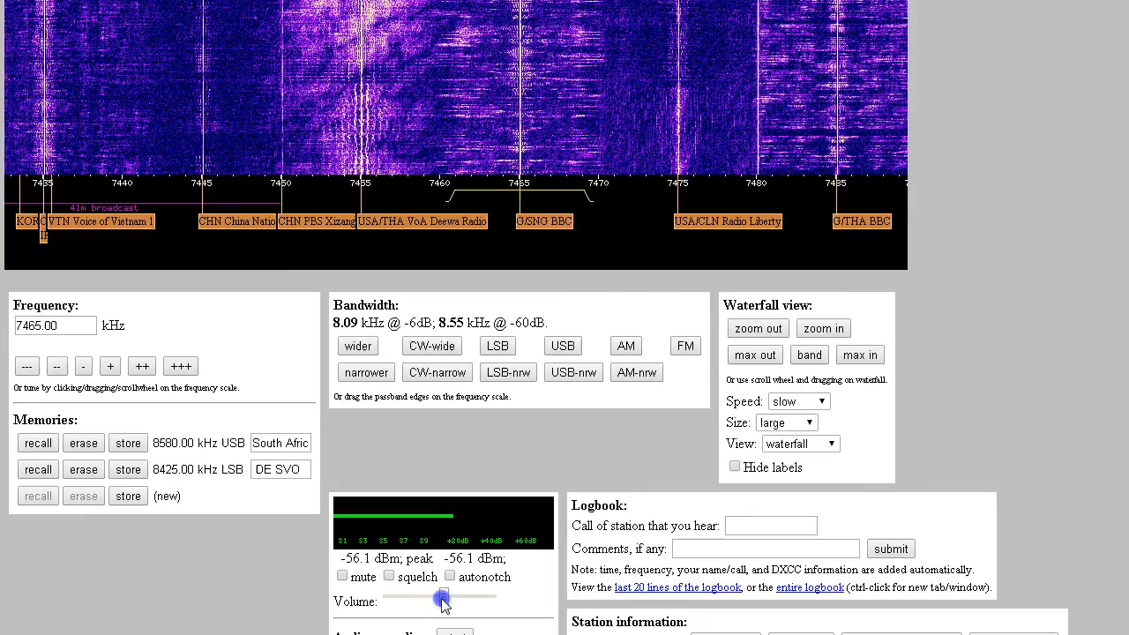
pyautogui.moveTo(443, 596); pyautogui.dragTo(401, 596)
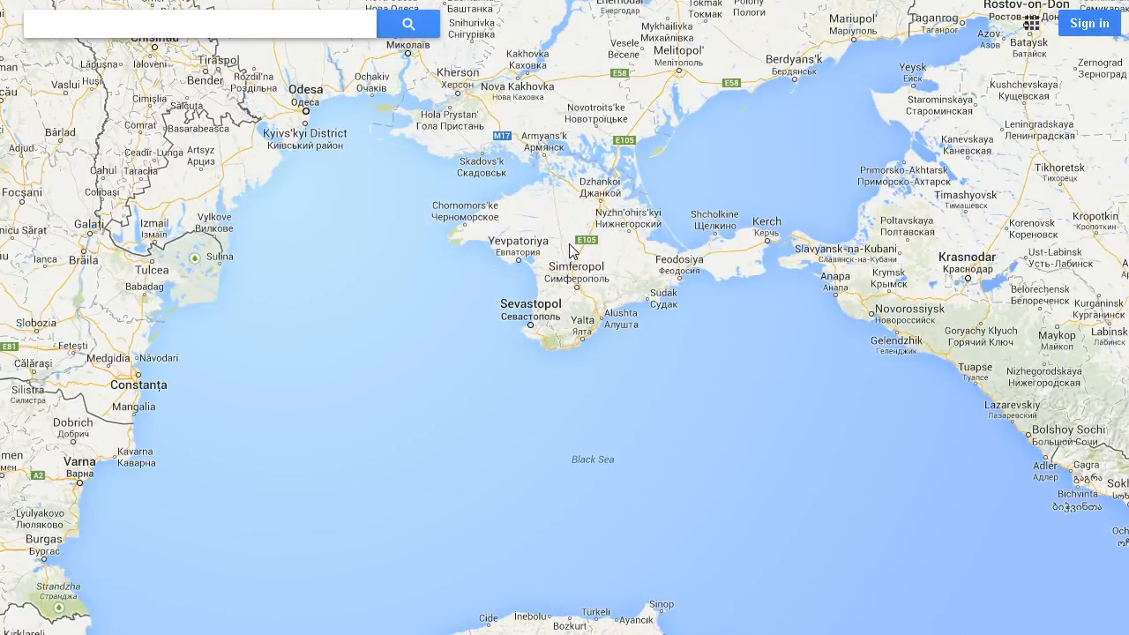
# Pick out Simferopol on the Crimea map and scroll the map view
pyautogui.click(596, 267)
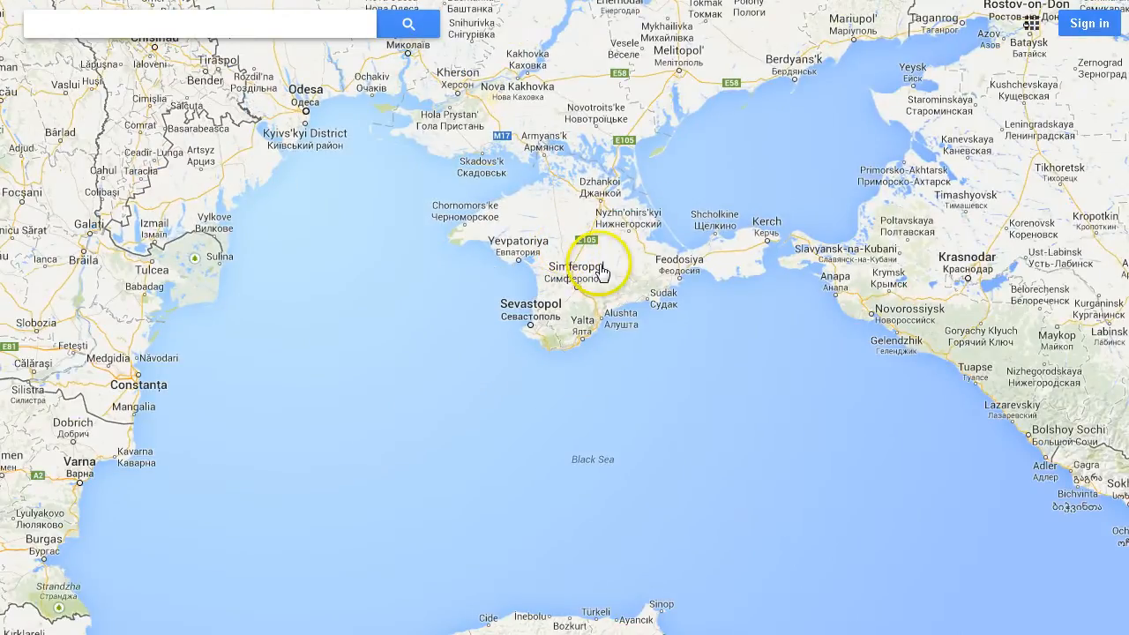
pyautogui.scroll(-3)
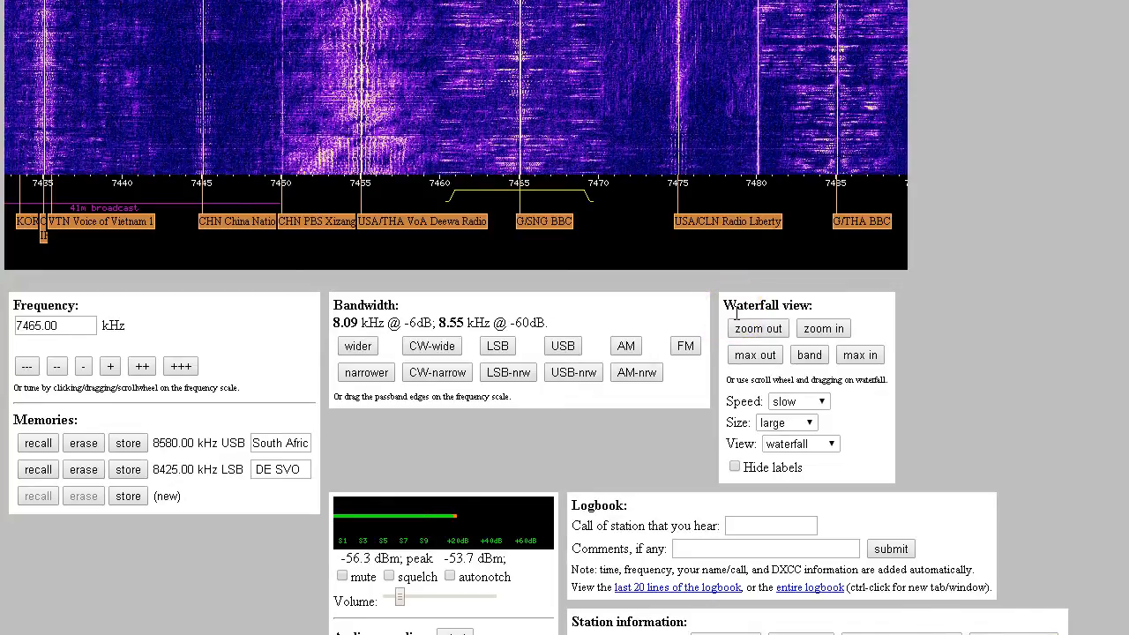
# Read the Mini-Whip antenna description, SDR board photo and update notes
pyautogui.scroll(3)
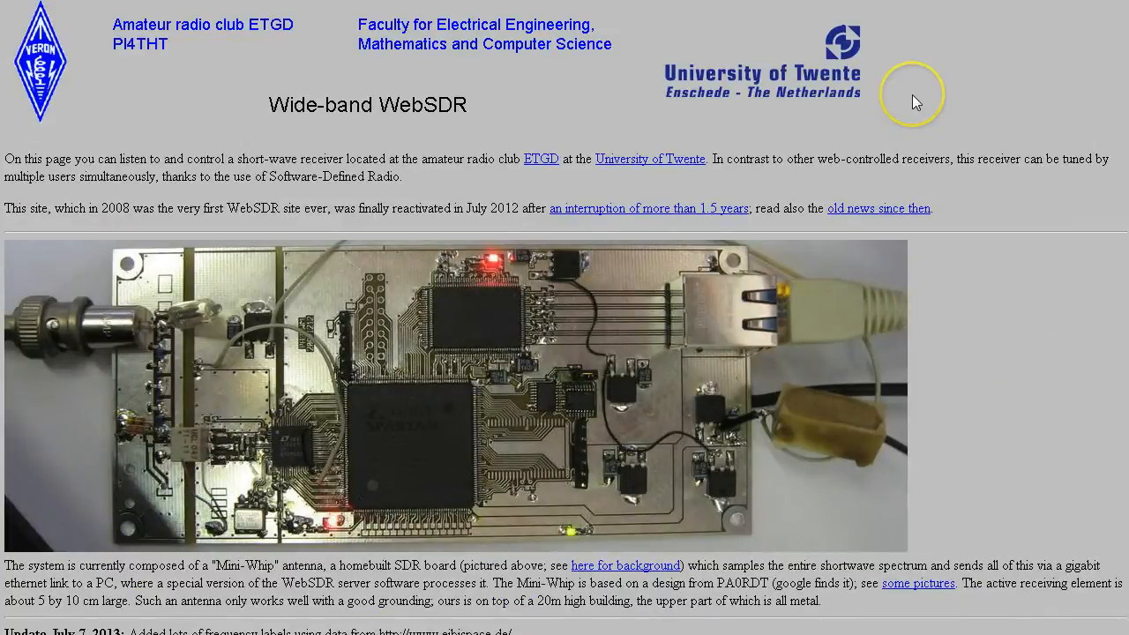
pyautogui.moveTo(648, 432)
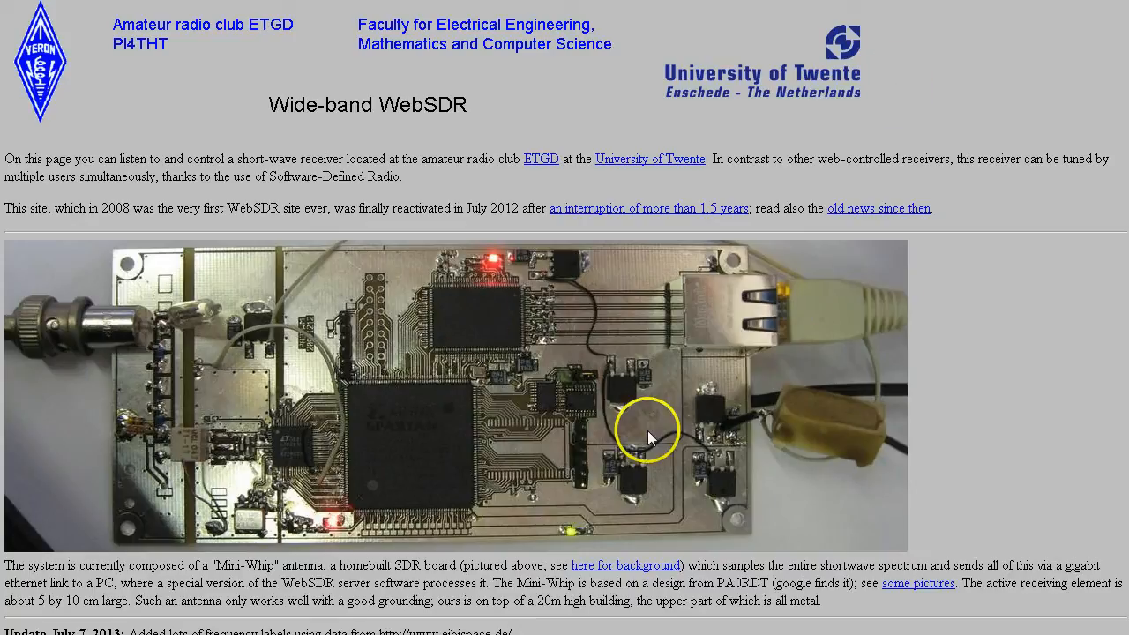
pyautogui.scroll(-3)
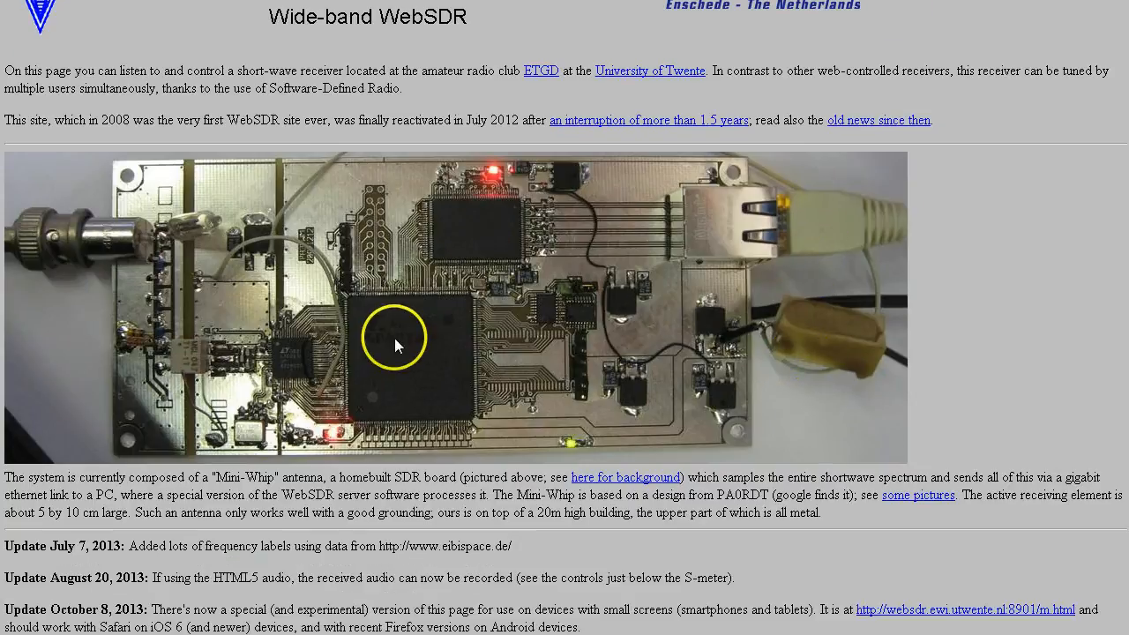
pyautogui.moveTo(51, 247)
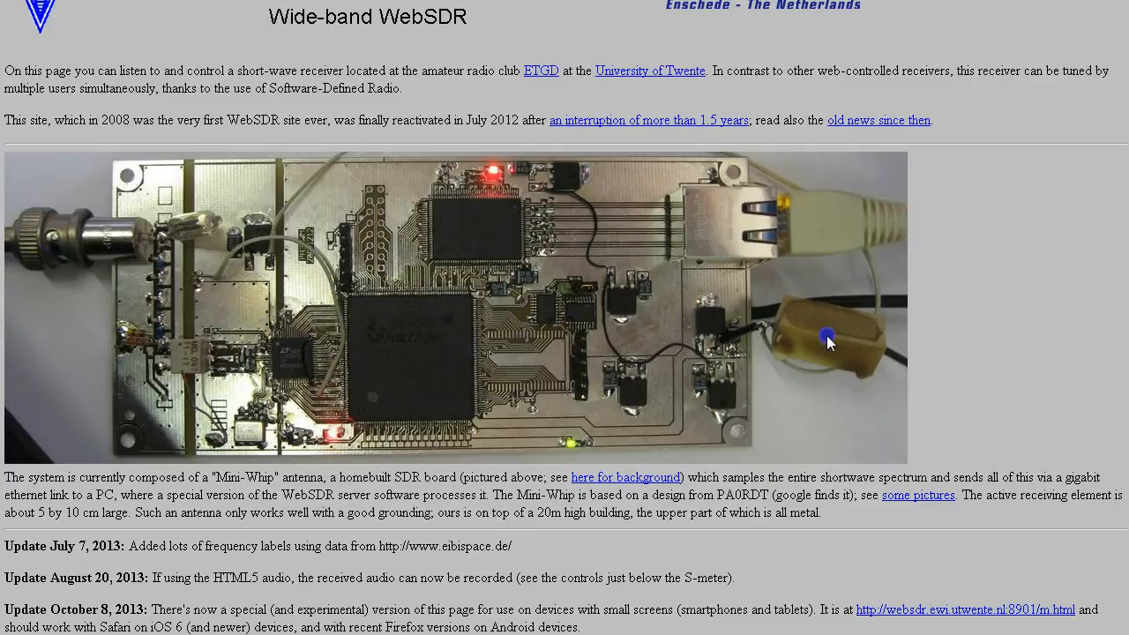
pyautogui.moveTo(865, 203)
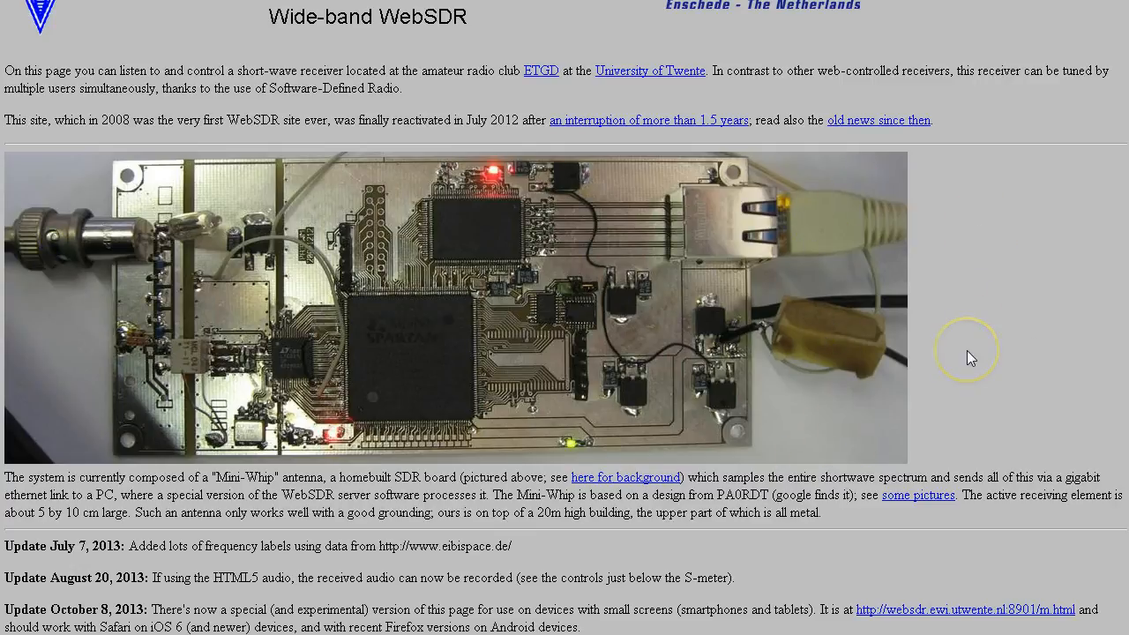
pyautogui.moveTo(750, 536)
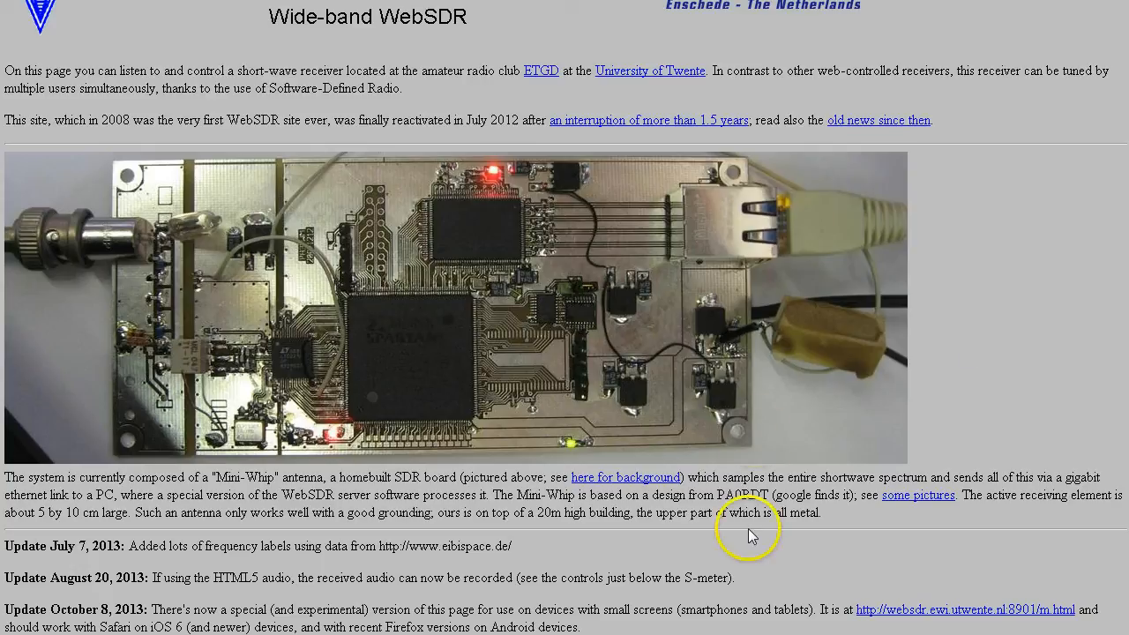
pyautogui.scroll(-3)
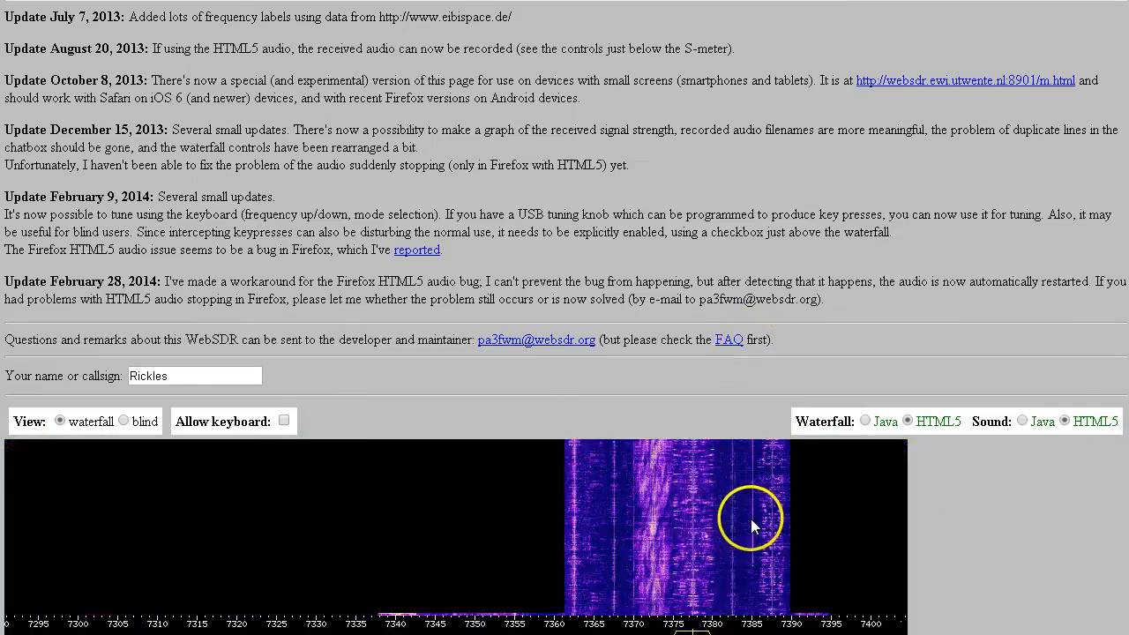
# Watch the 41 m waterfall and review tuning, memory and logbook controls, then visit websdr.org
pyautogui.click(750, 518)
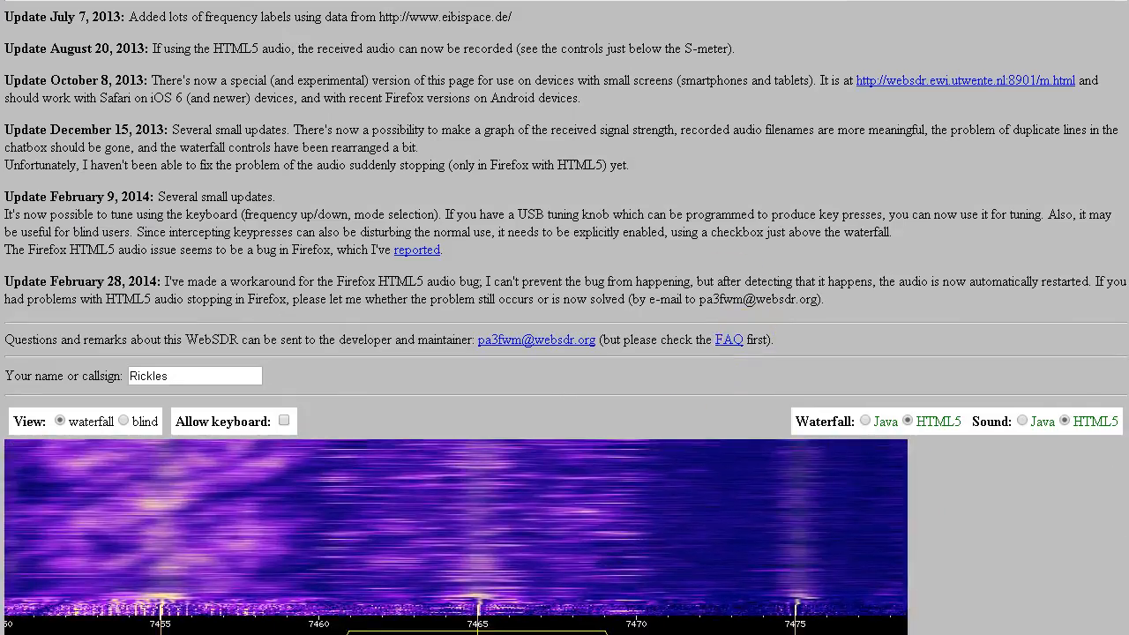
pyautogui.scroll(-3)
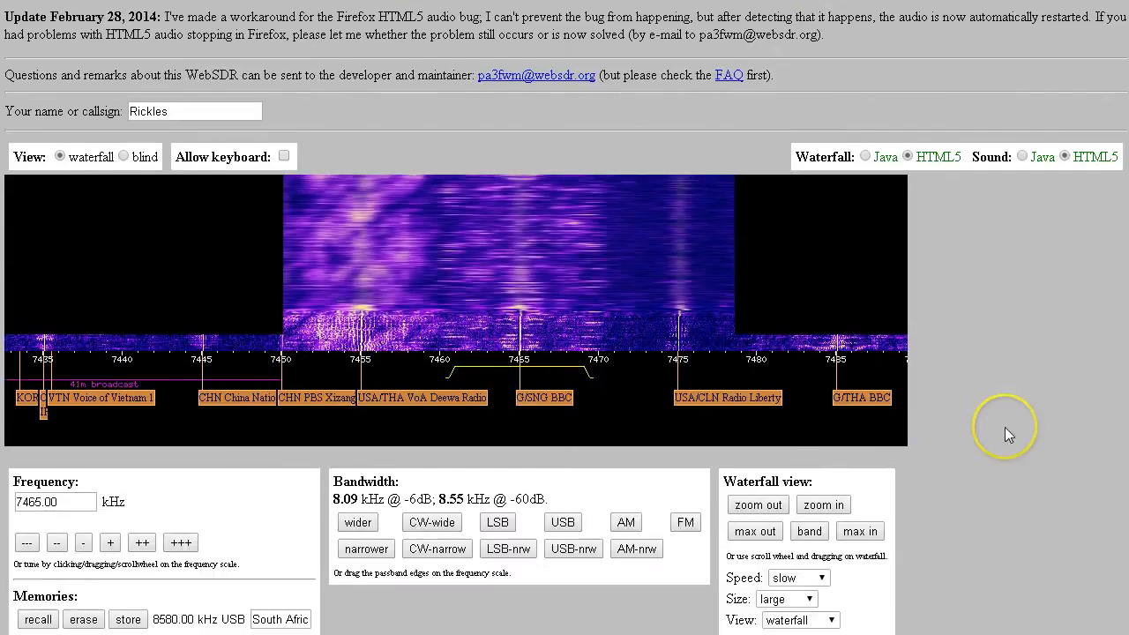
pyautogui.scroll(-3)
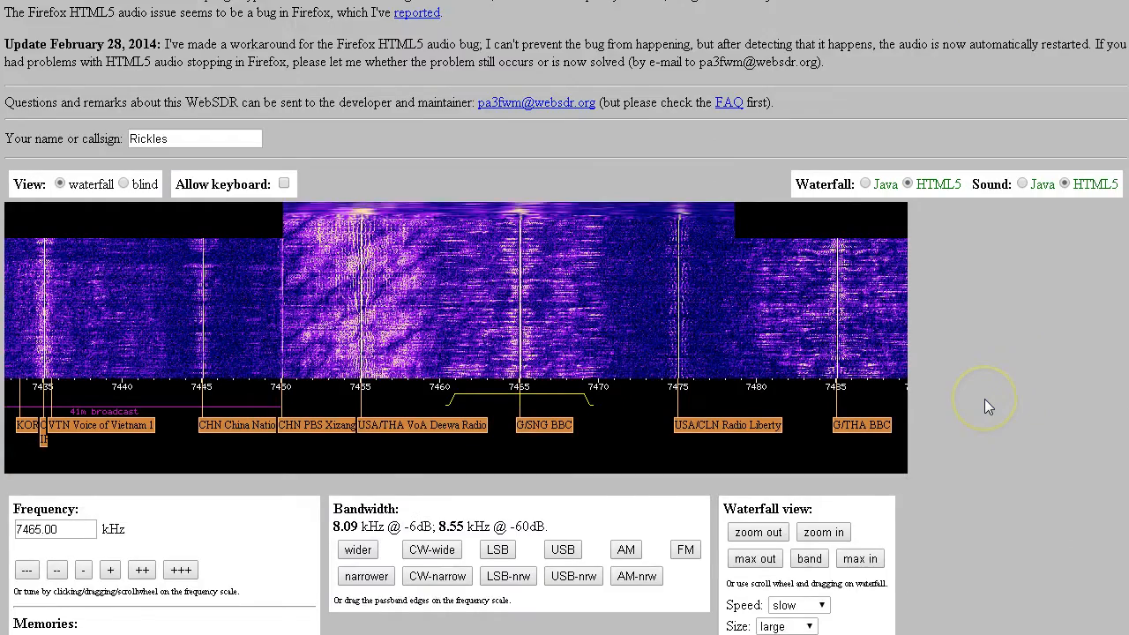
pyautogui.scroll(-3)
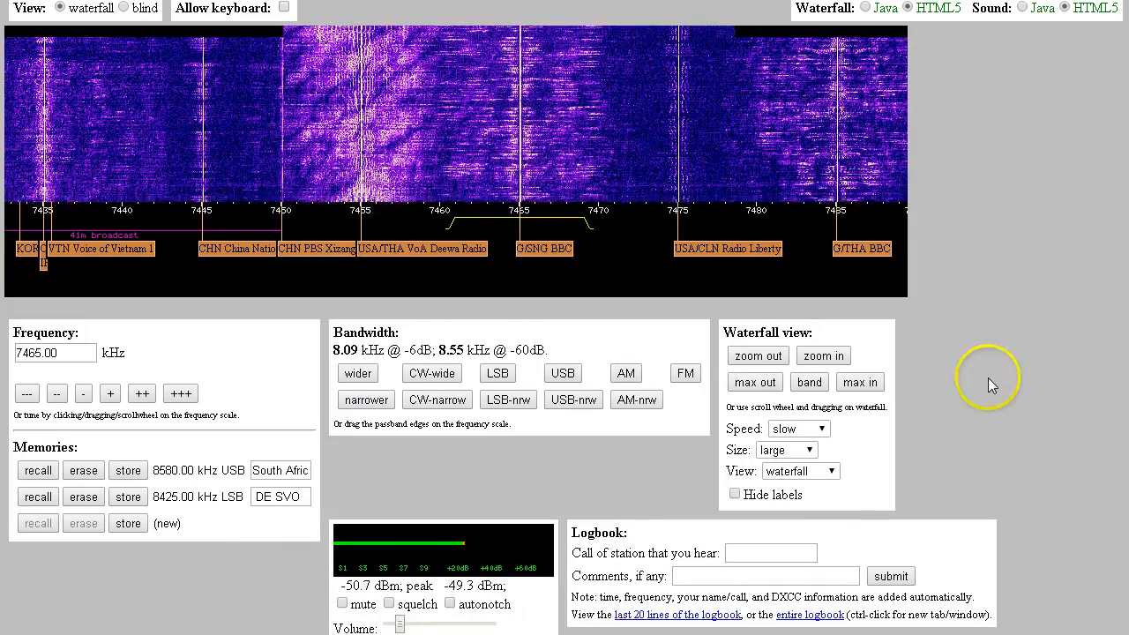
pyautogui.moveTo(992, 385)
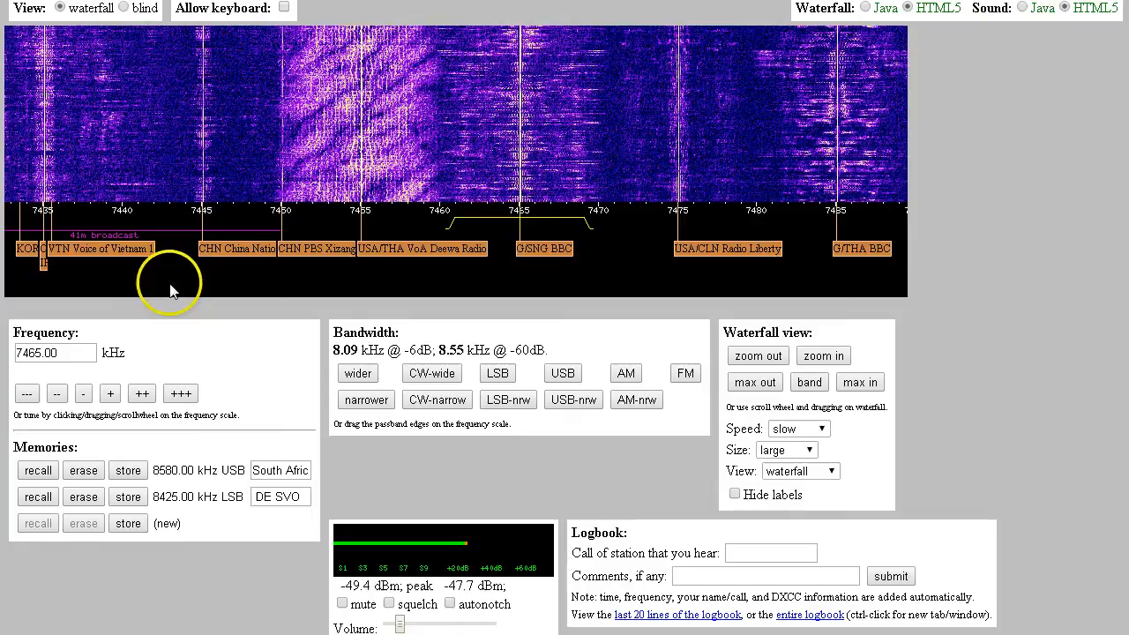
pyautogui.click(342, 604)
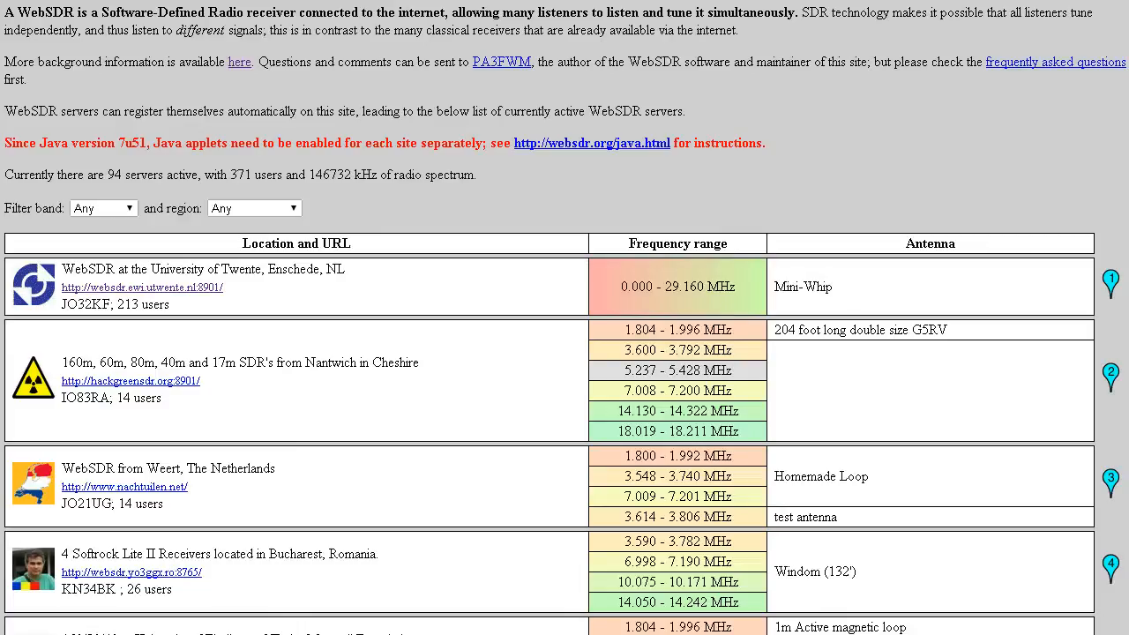
pyautogui.moveTo(483, 344)
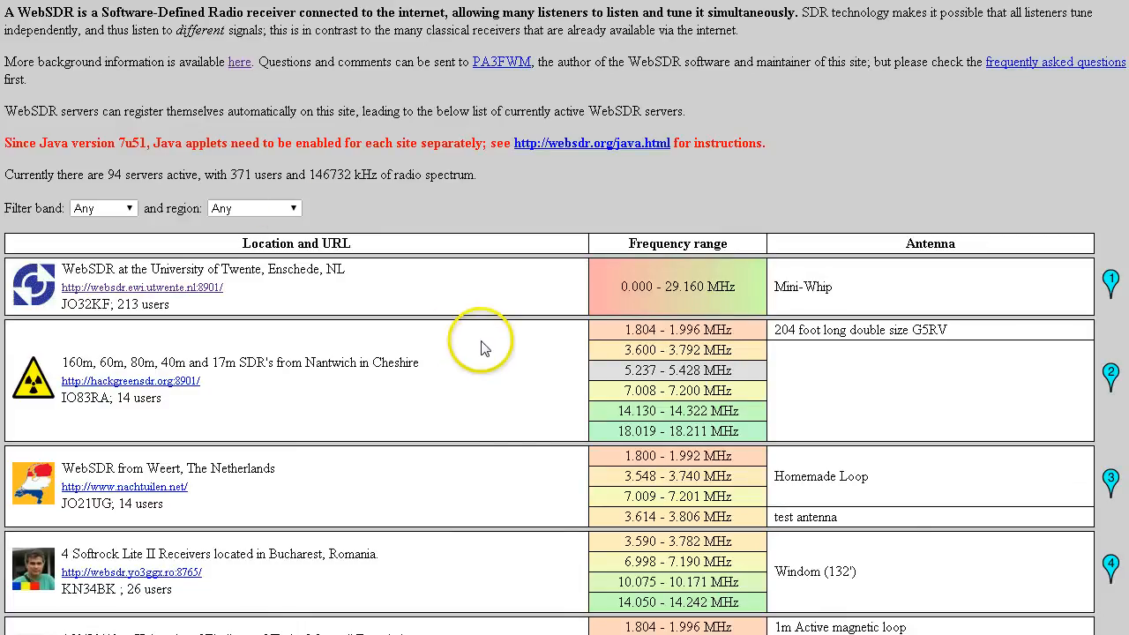
# Find the Maxwell Foundation Eindhoven receiver and open lindsey.esrac.ele.tue.nl
pyautogui.scroll(-3)
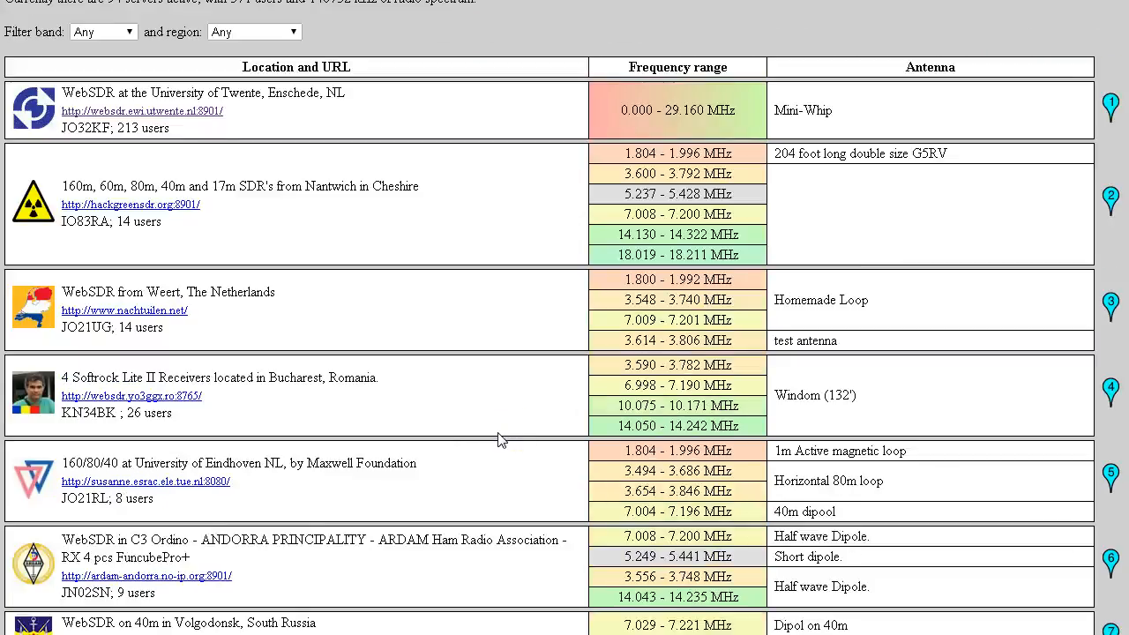
pyautogui.scroll(-3)
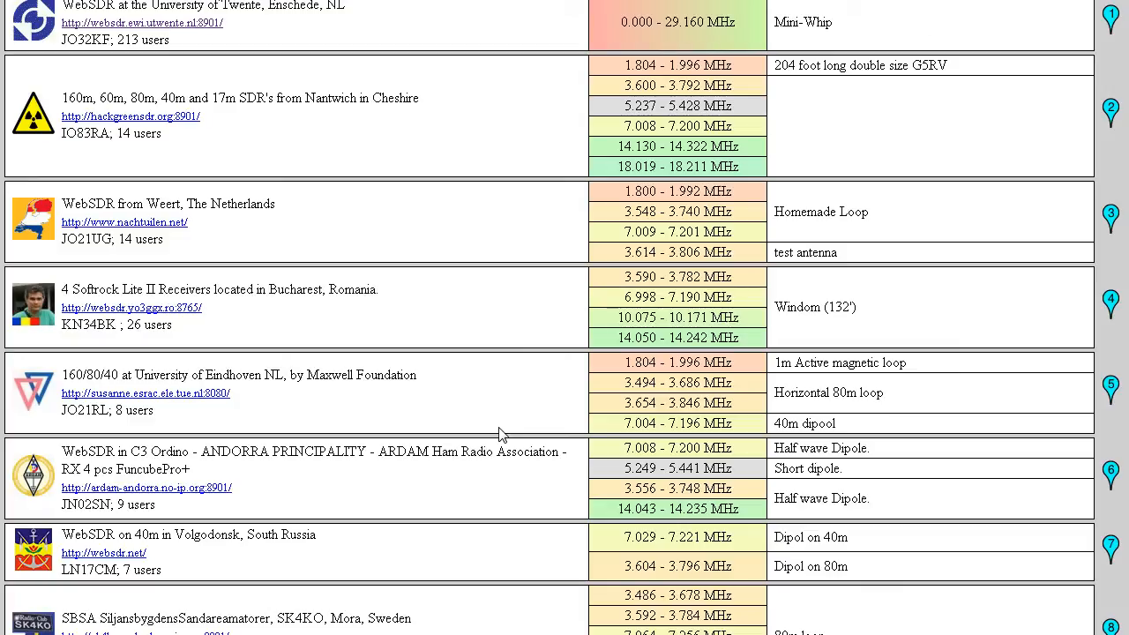
pyautogui.scroll(-3)
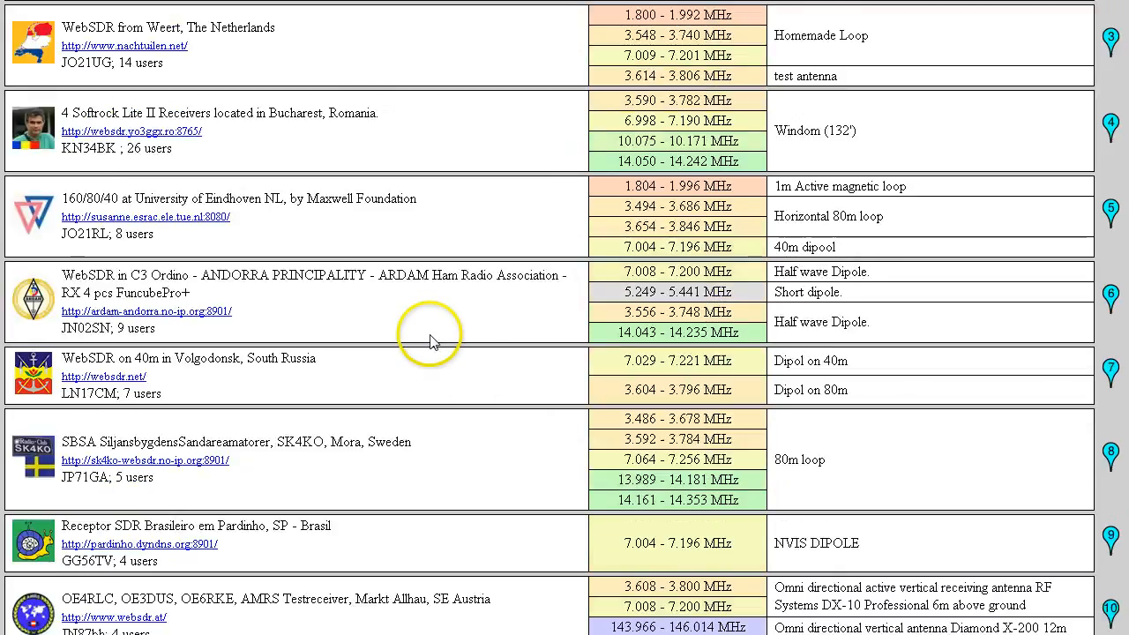
pyautogui.scroll(-3)
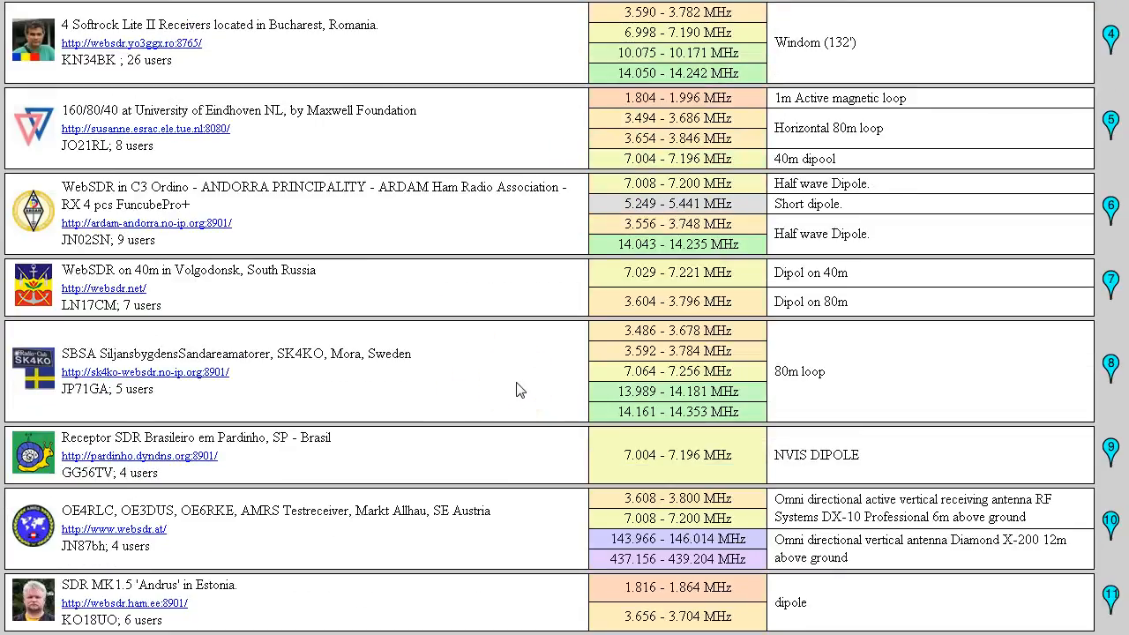
pyautogui.scroll(-3)
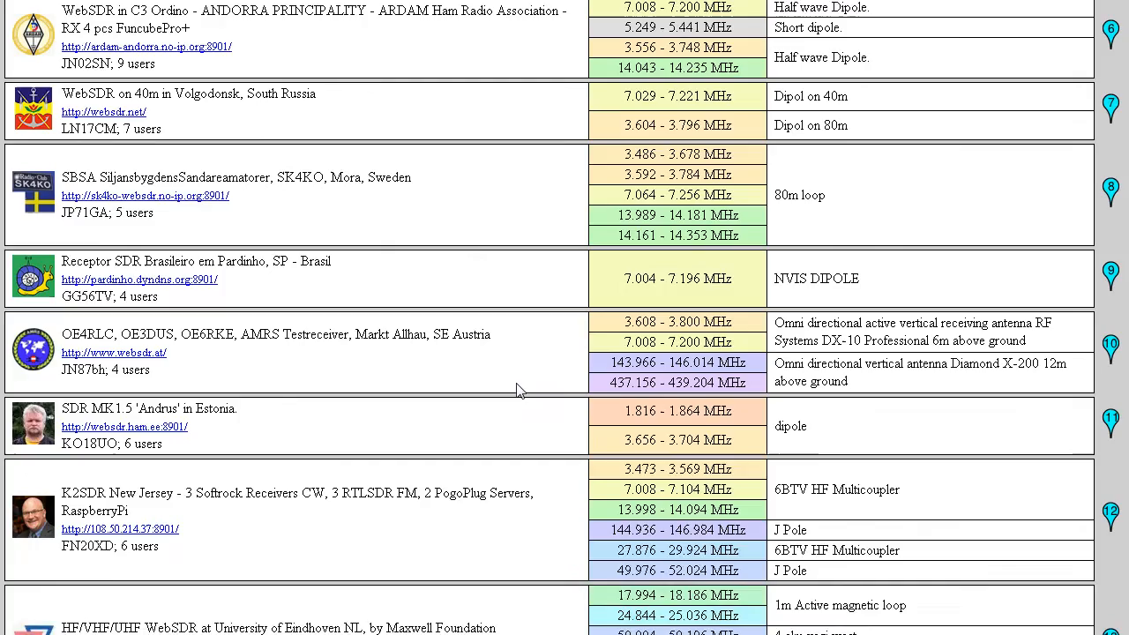
pyautogui.scroll(-3)
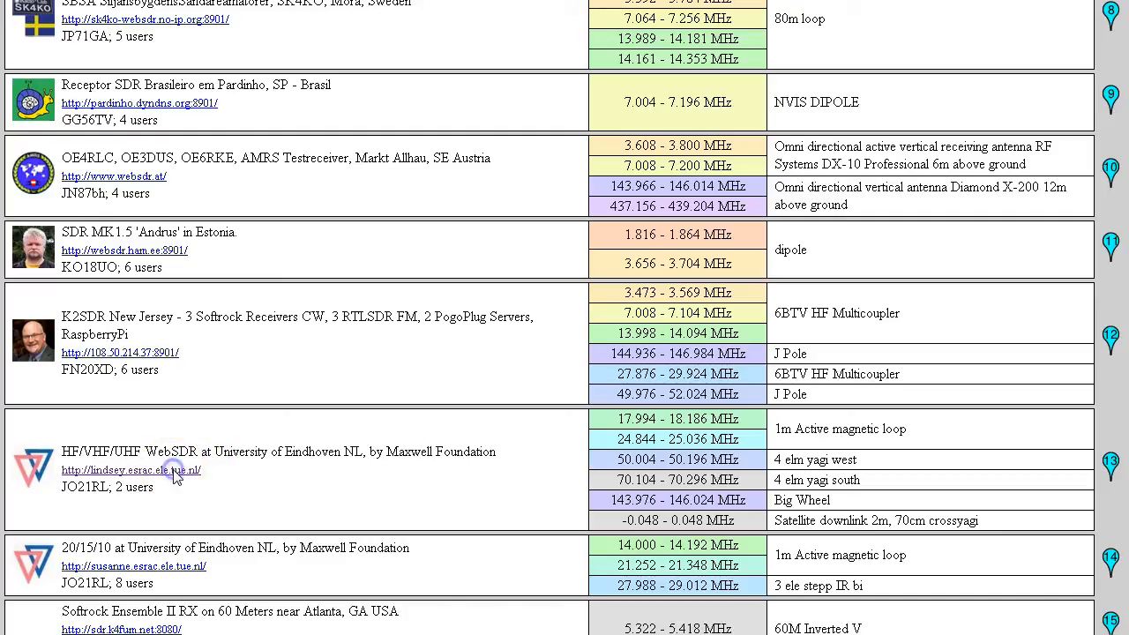
pyautogui.click(130, 471)
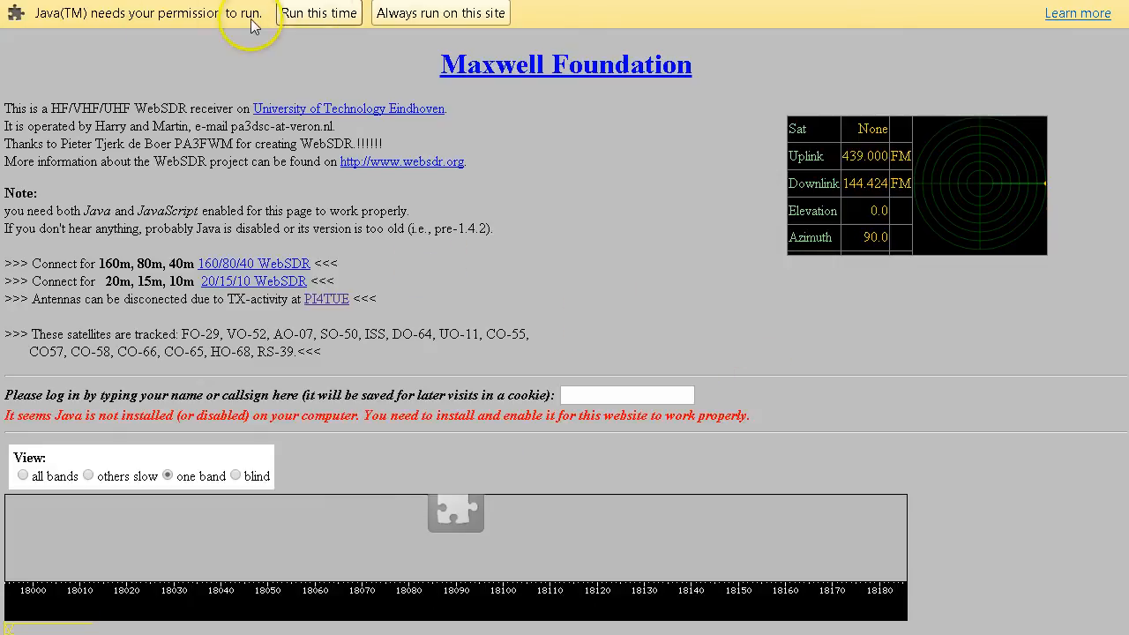
# Dismiss the blocked waterfall applet warning and keep waiting on the unresponsive page
pyautogui.scroll(-3)
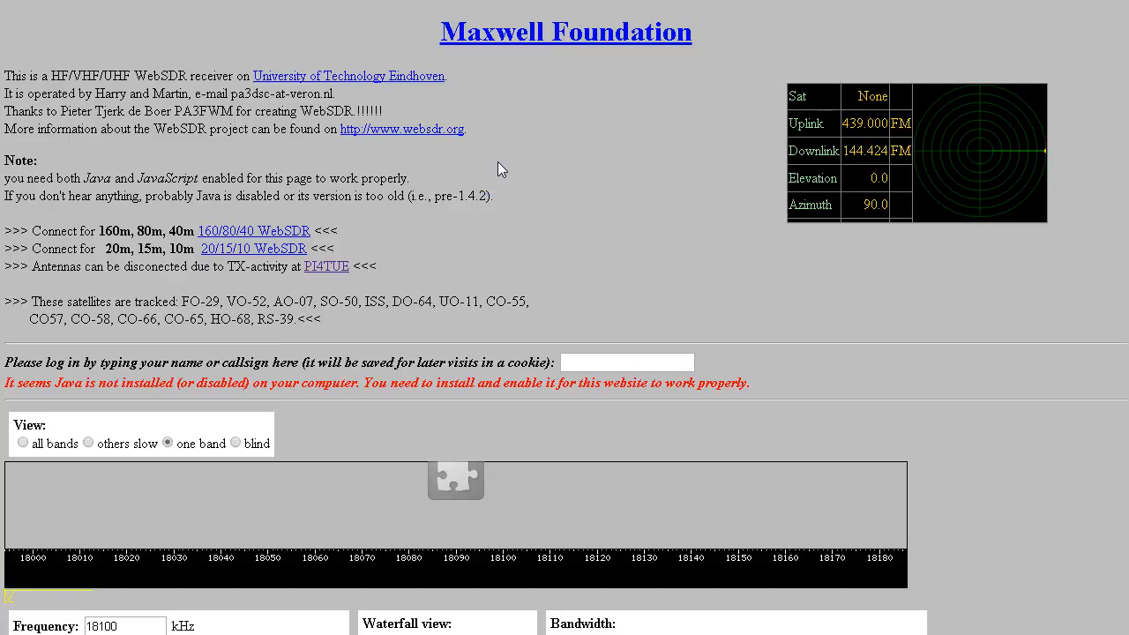
pyautogui.moveTo(507, 164)
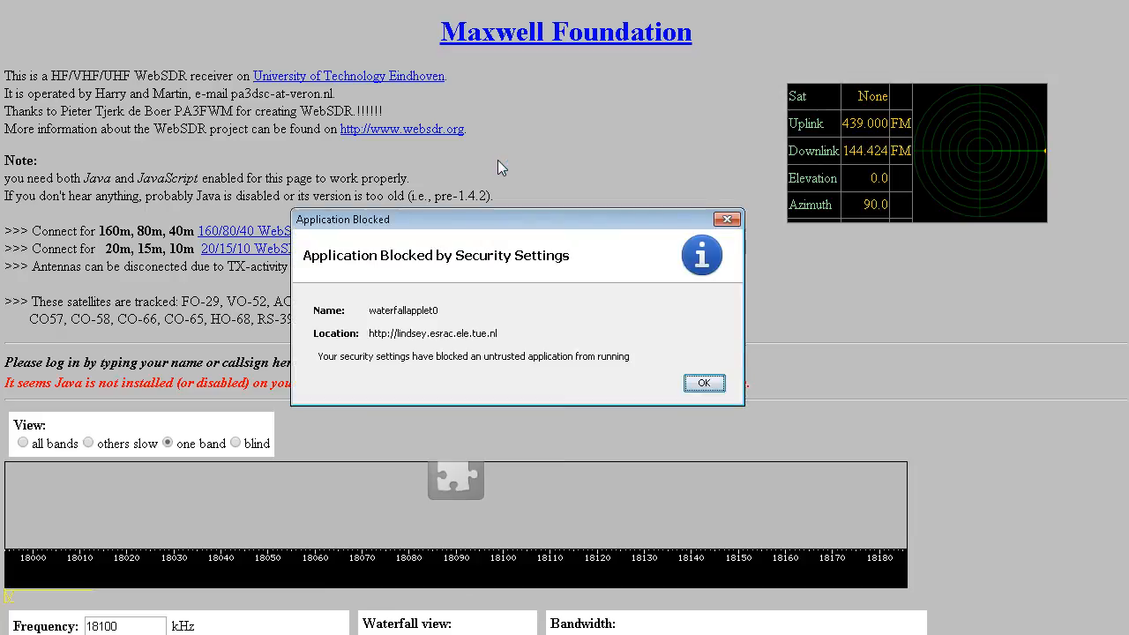
pyautogui.moveTo(371, 322)
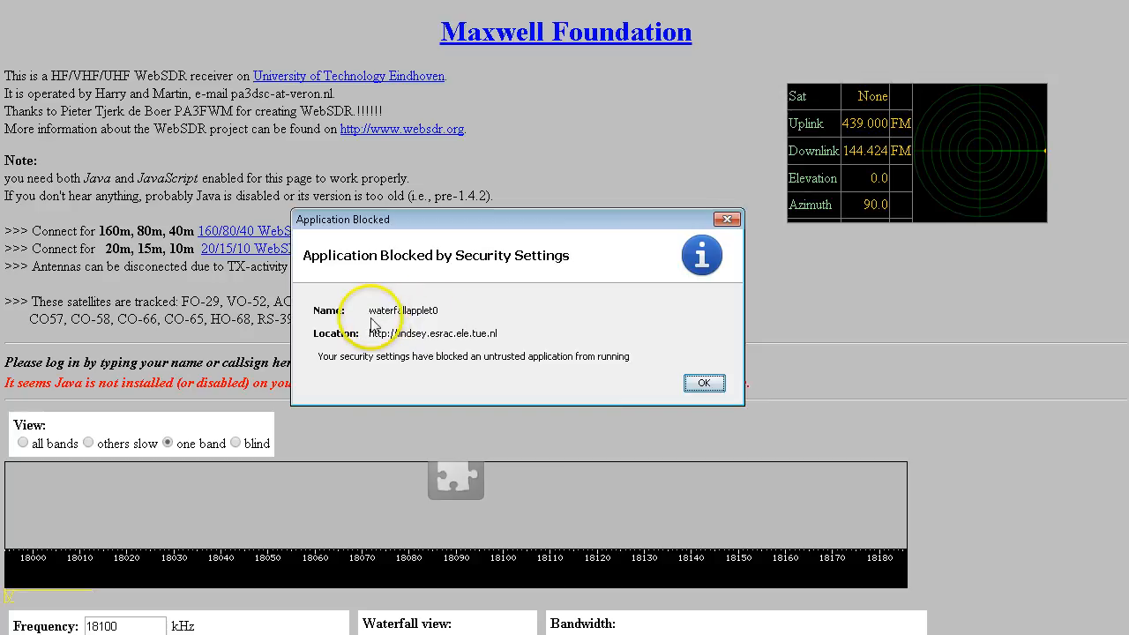
pyautogui.moveTo(333, 344)
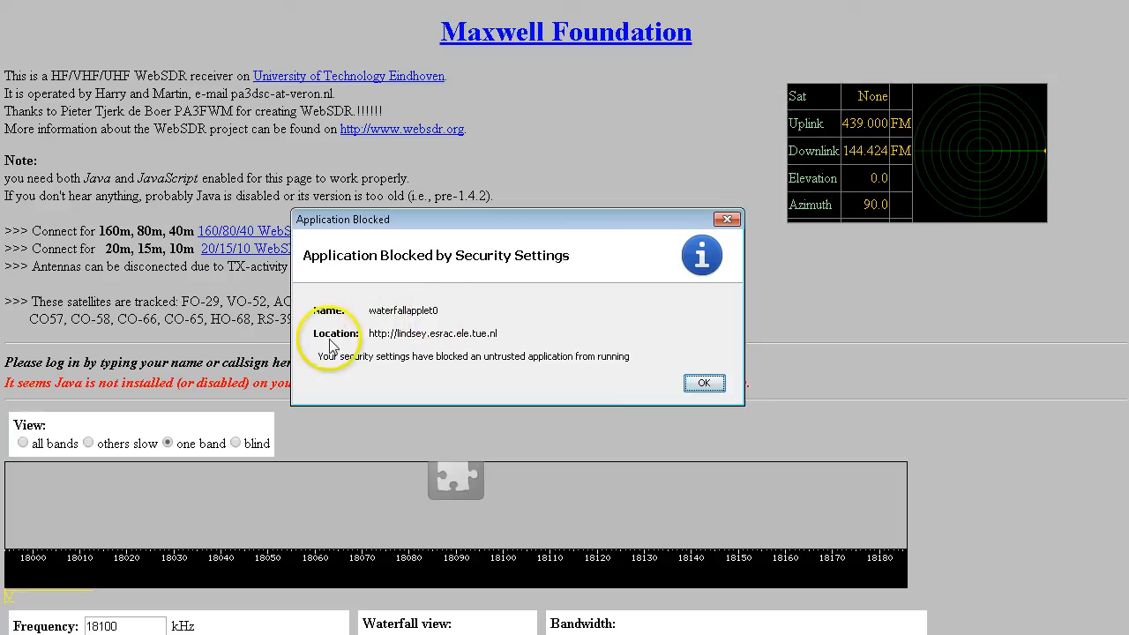
pyautogui.moveTo(494, 509)
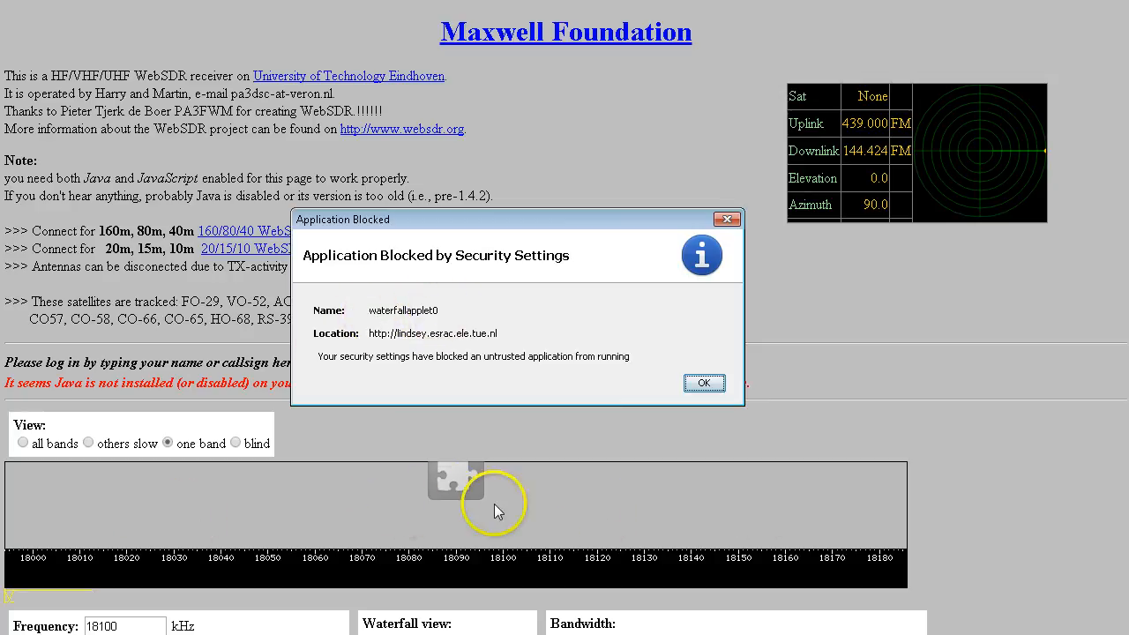
pyautogui.moveTo(733, 513)
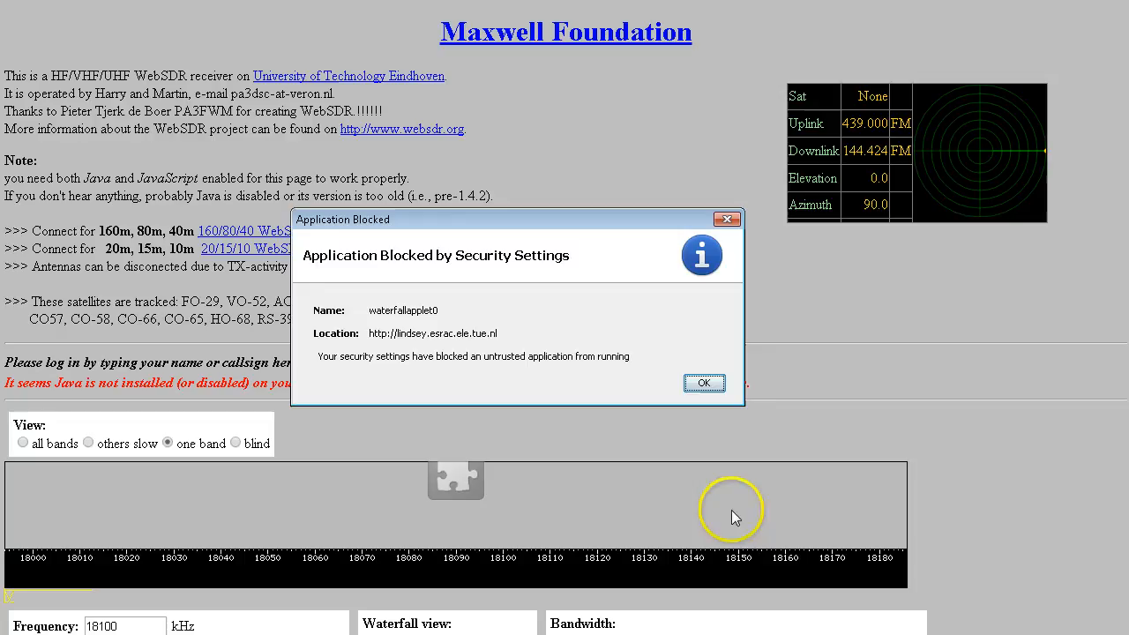
pyautogui.moveTo(591, 518)
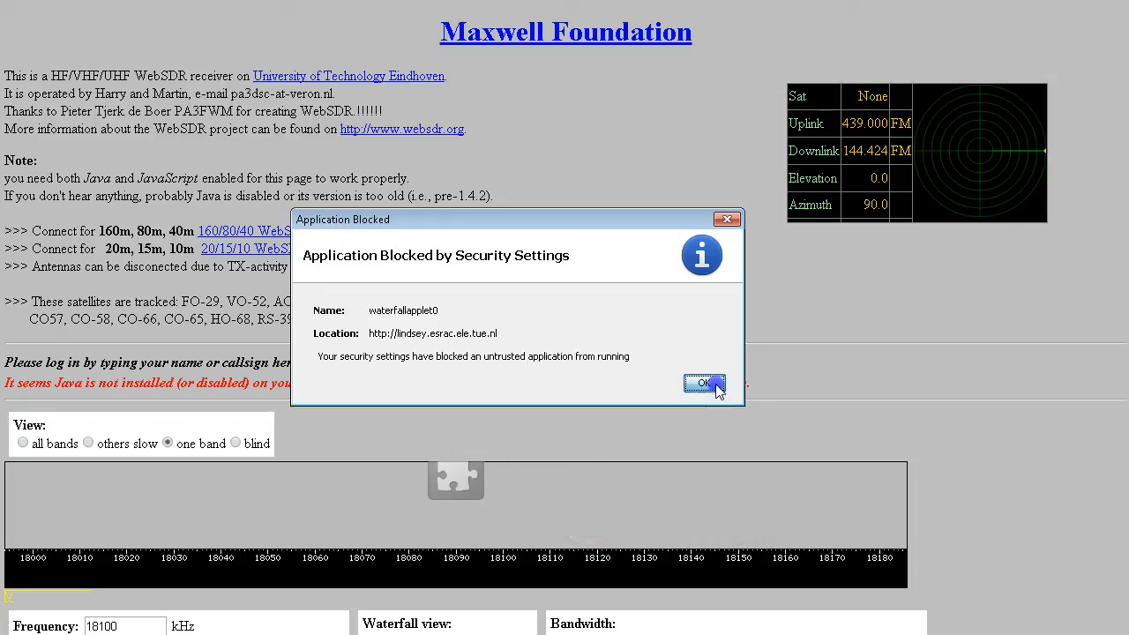
pyautogui.click(704, 383)
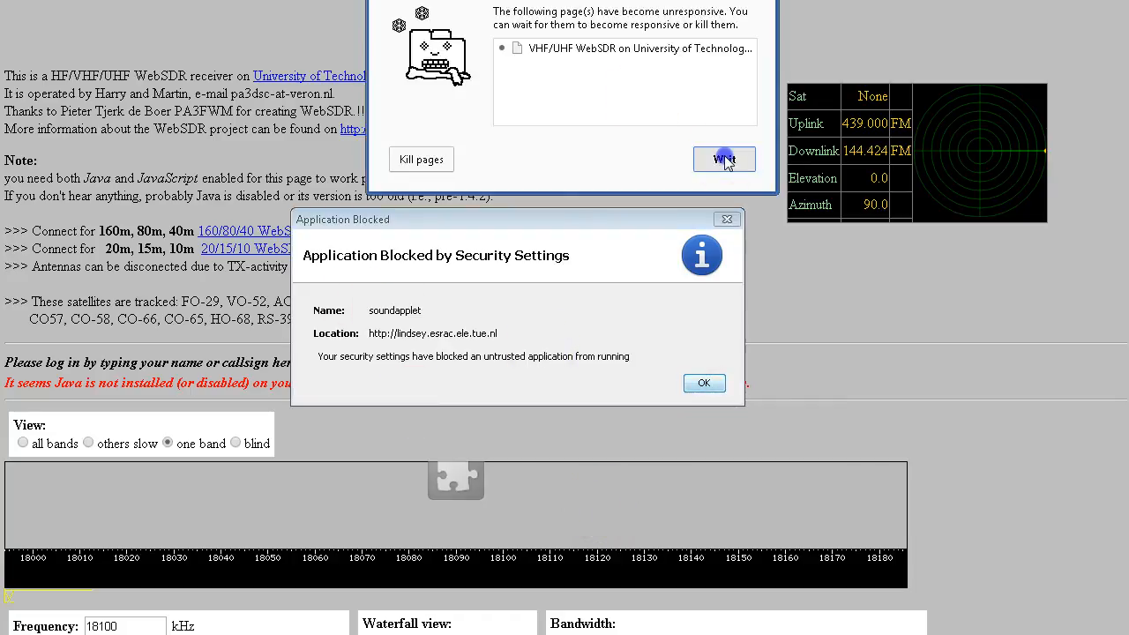
pyautogui.click(724, 159)
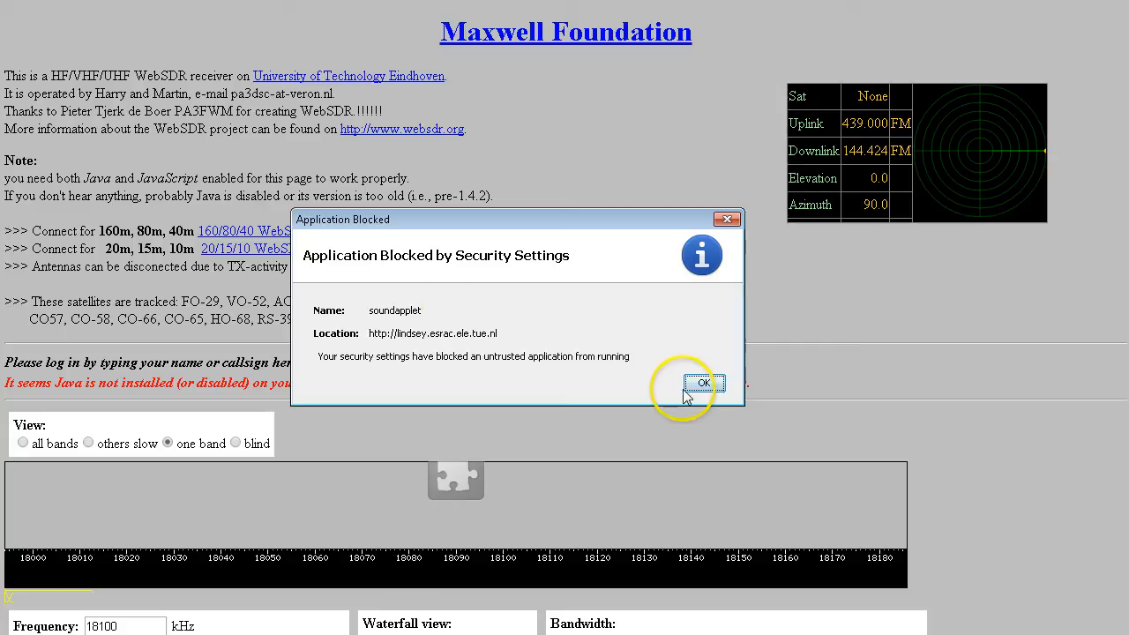
pyautogui.moveTo(328, 367)
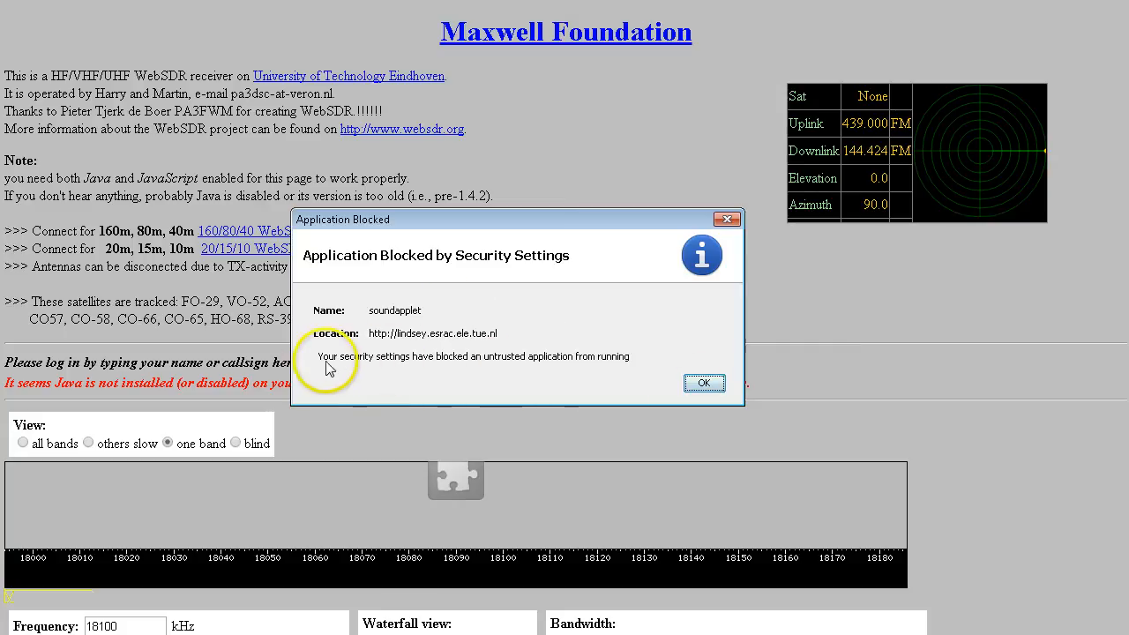
pyautogui.moveTo(378, 360)
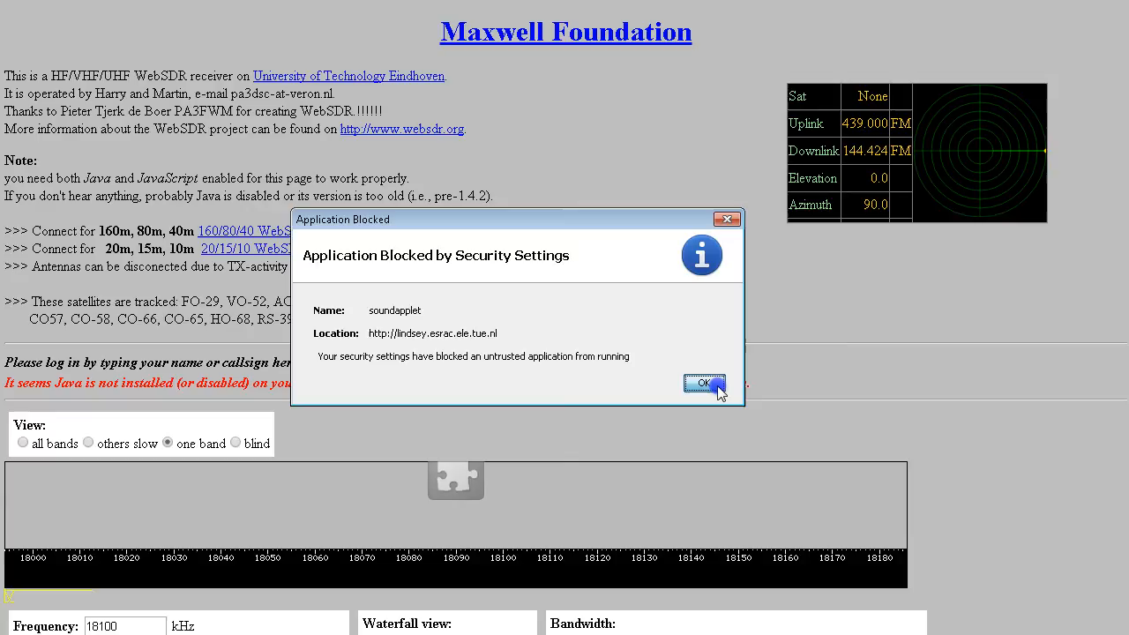
# Dismiss the blocked sound applet warning and open the applet error details in the Java Console
pyautogui.click(703, 383)
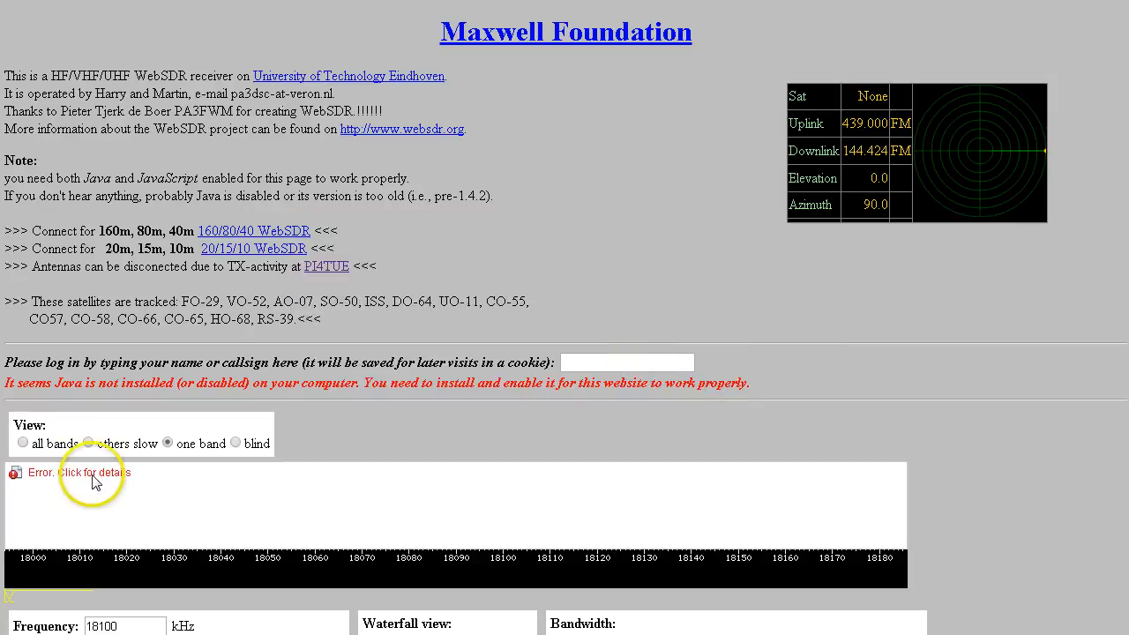
pyautogui.click(79, 472)
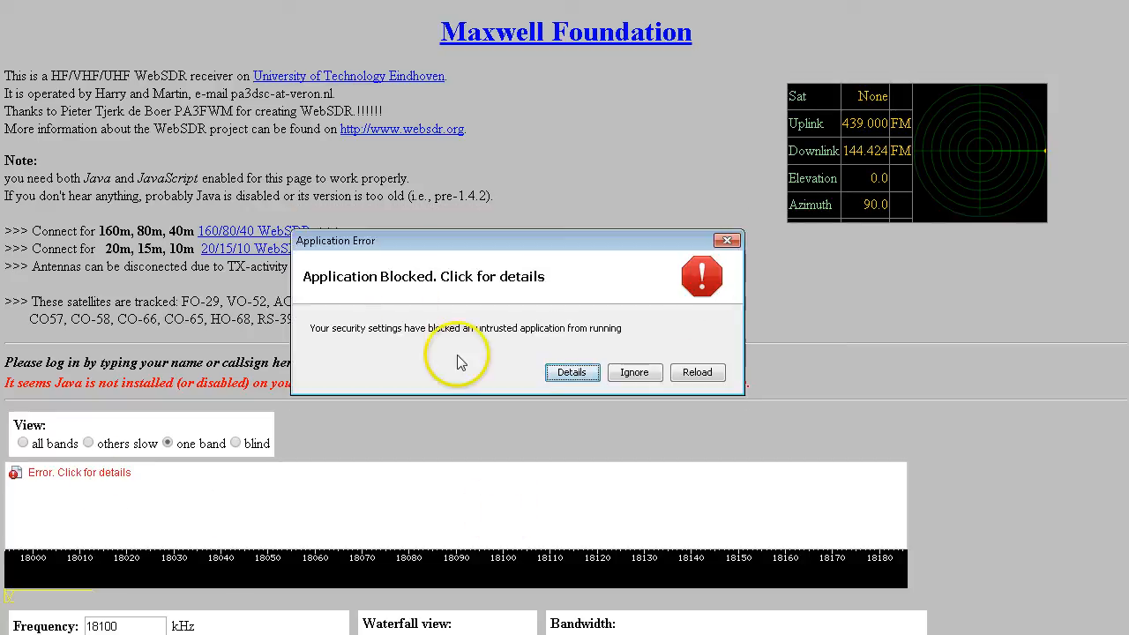
pyautogui.moveTo(698, 371)
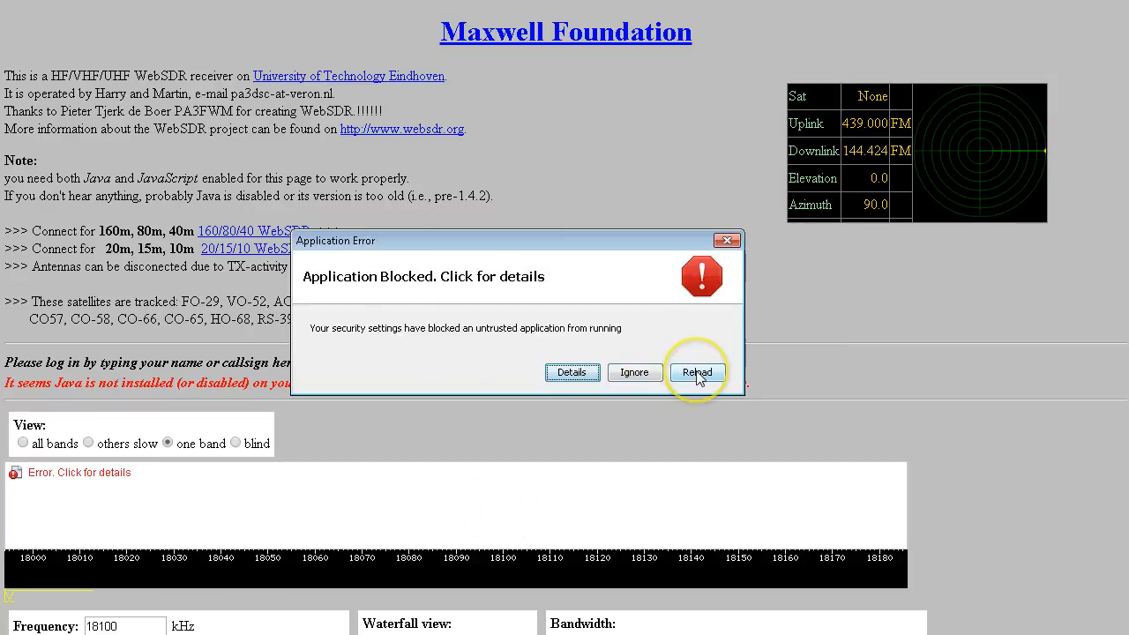
pyautogui.click(696, 371)
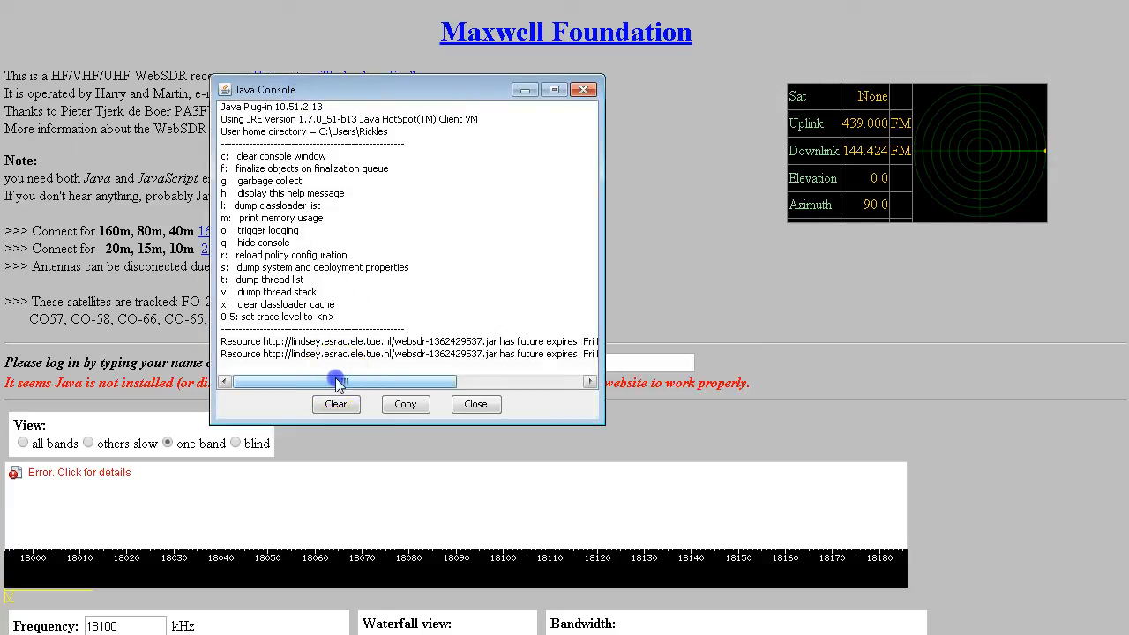
# Scroll the Java Console log sideways and close the console
pyautogui.moveTo(335, 381); pyautogui.dragTo(536, 381)
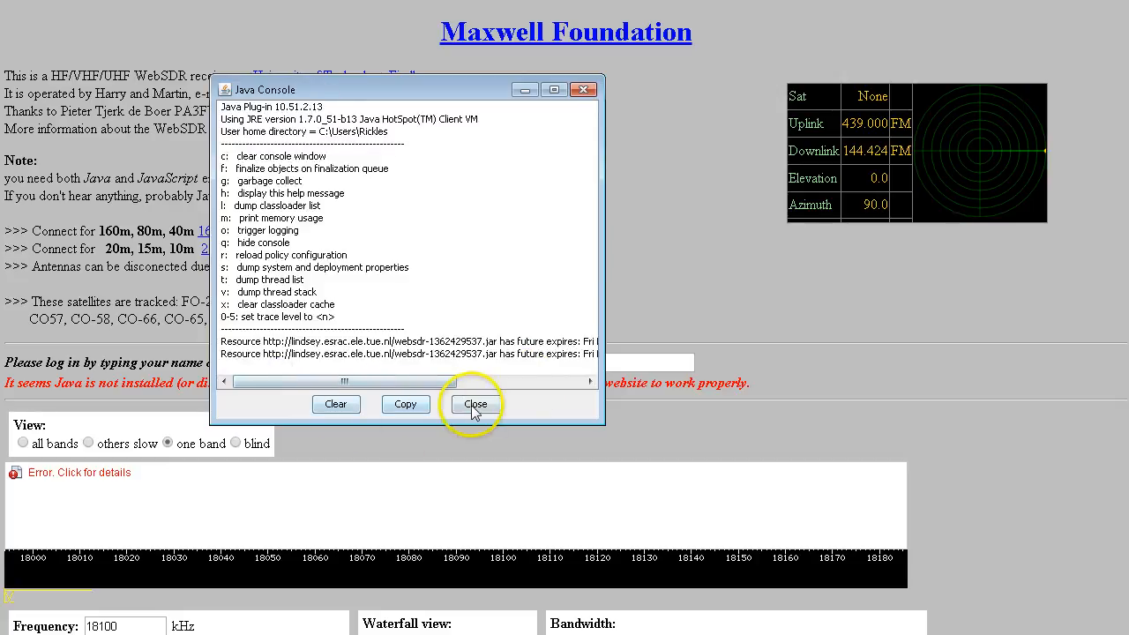
pyautogui.click(475, 404)
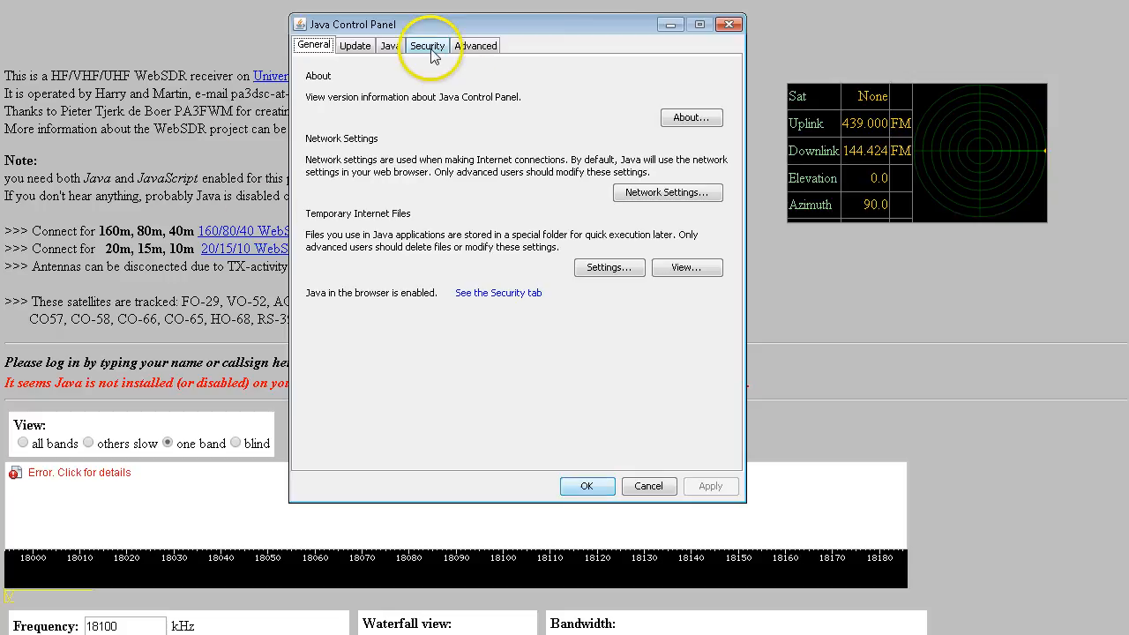
pyautogui.click(426, 45)
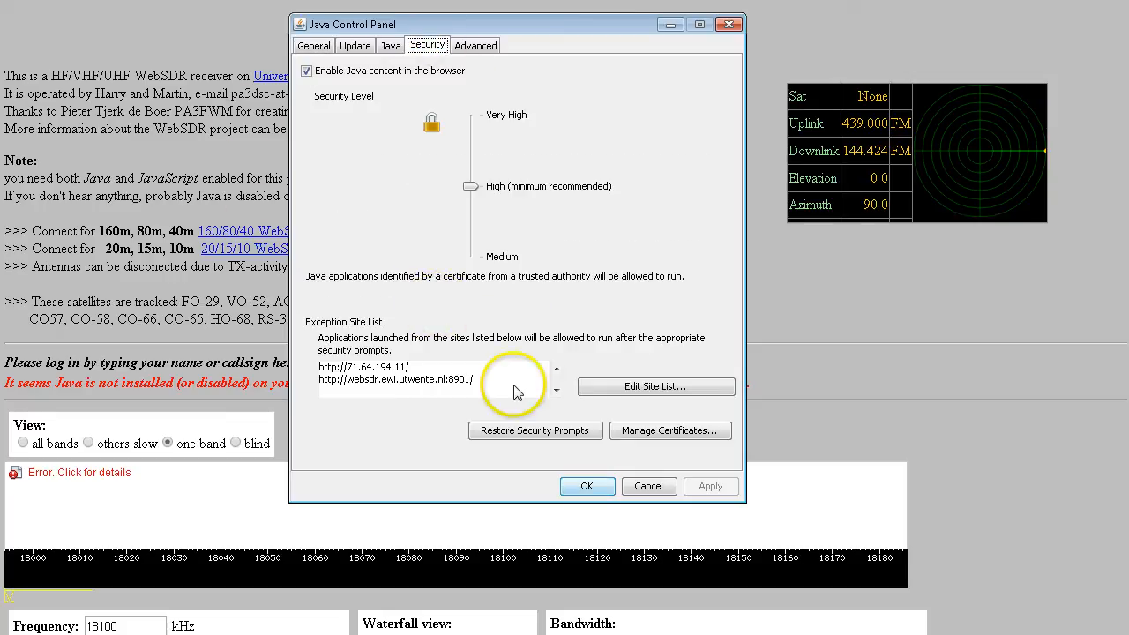
pyautogui.click(656, 386)
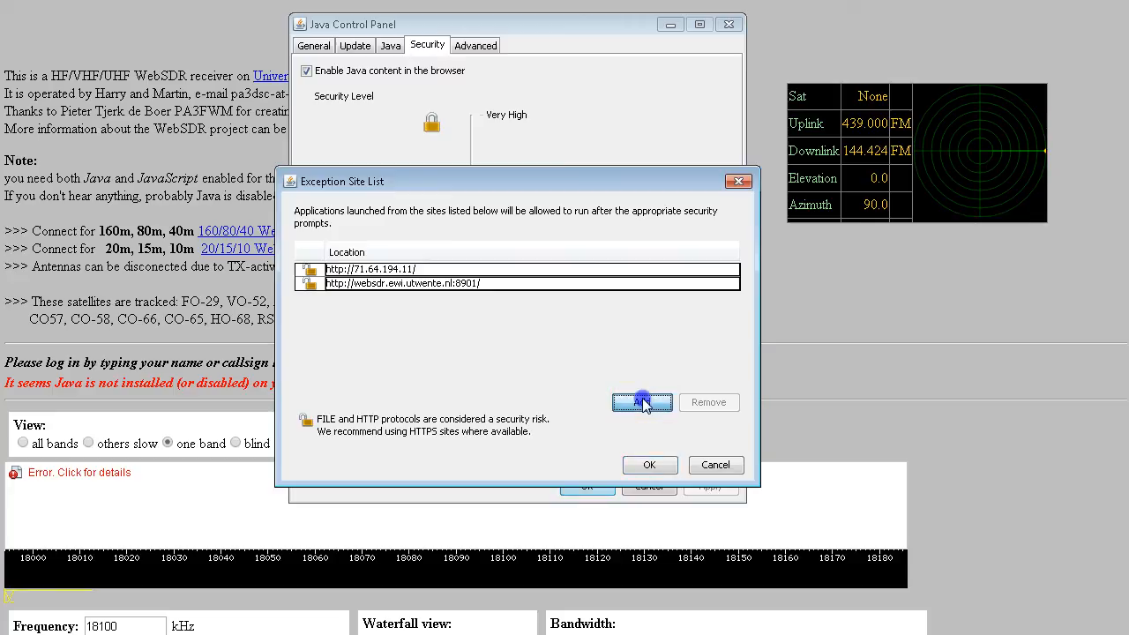
pyautogui.click(643, 402)
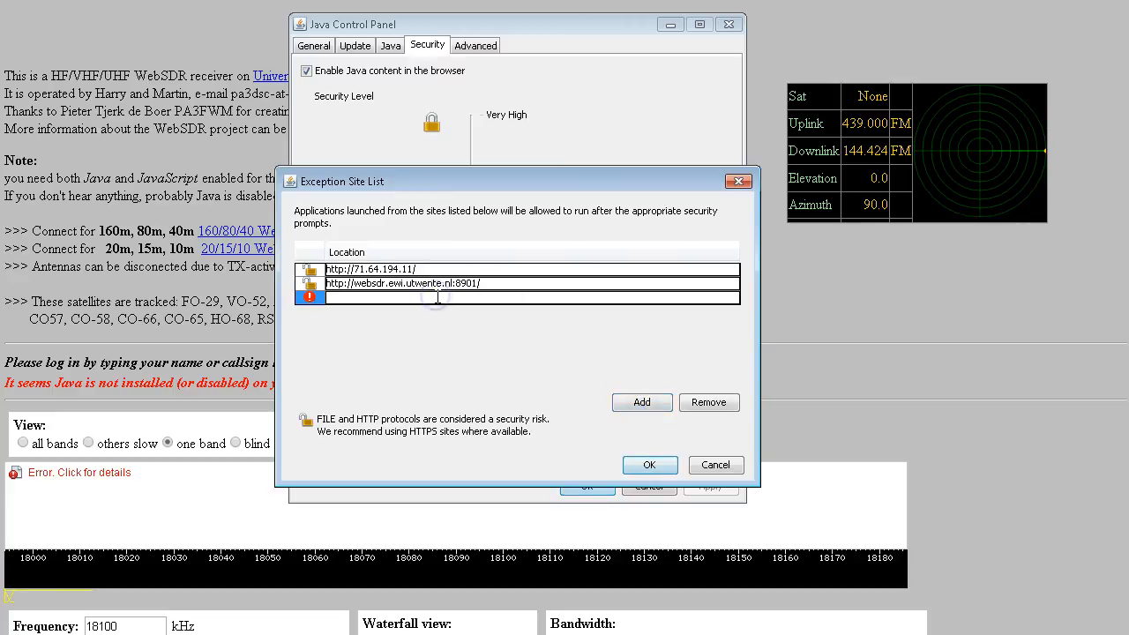
pyautogui.write('http://lindsey.esrac.ele.tue.nl/')
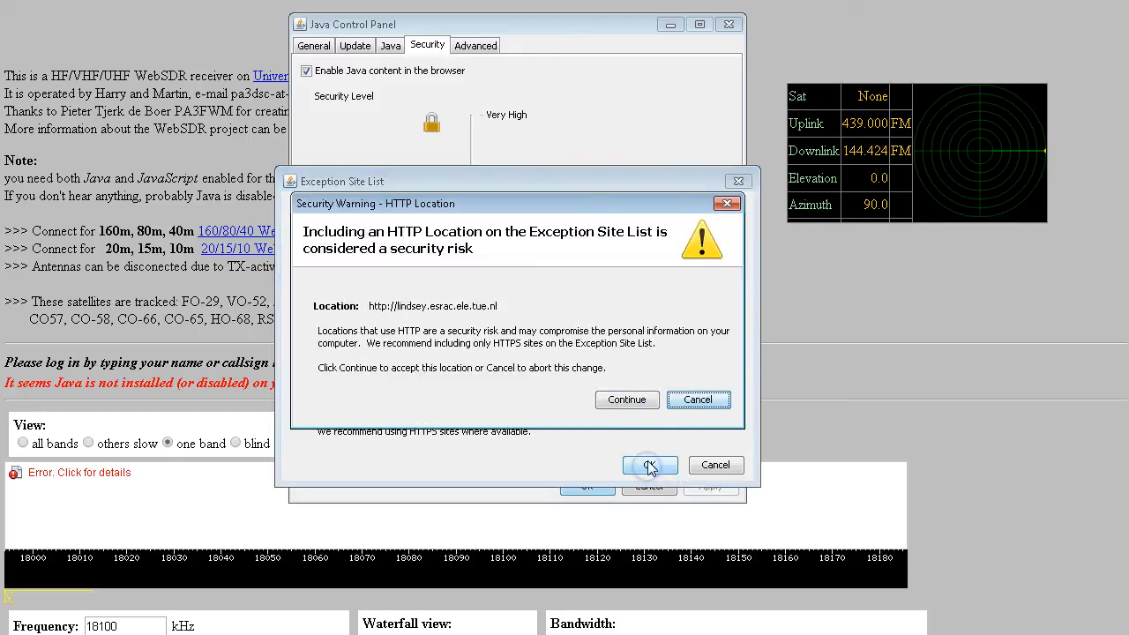
pyautogui.moveTo(516, 388)
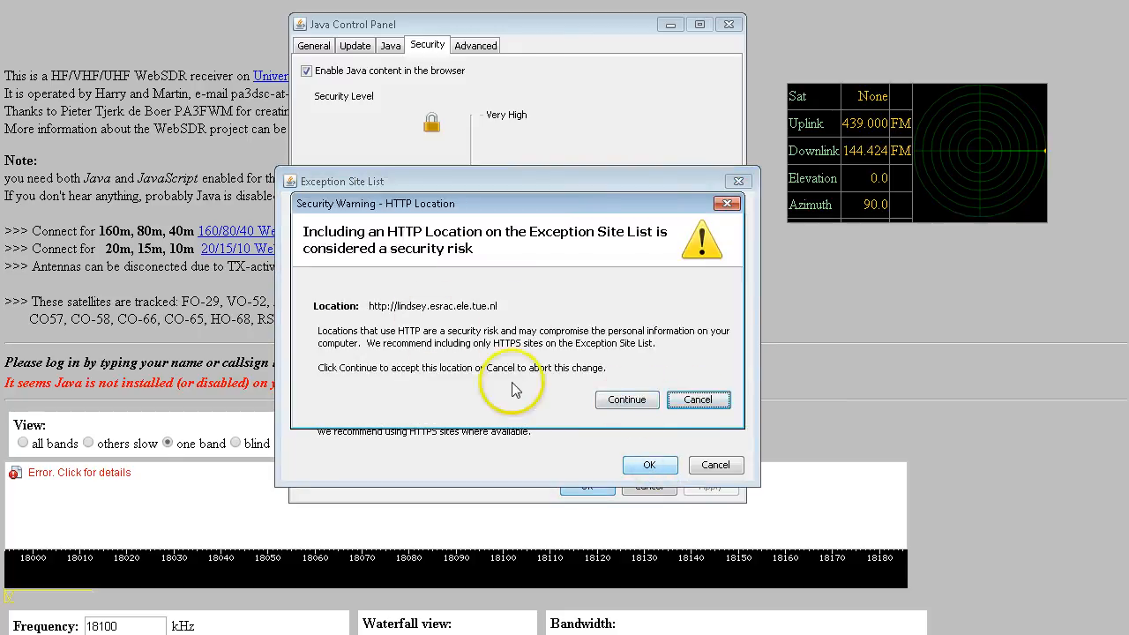
pyautogui.moveTo(627, 400)
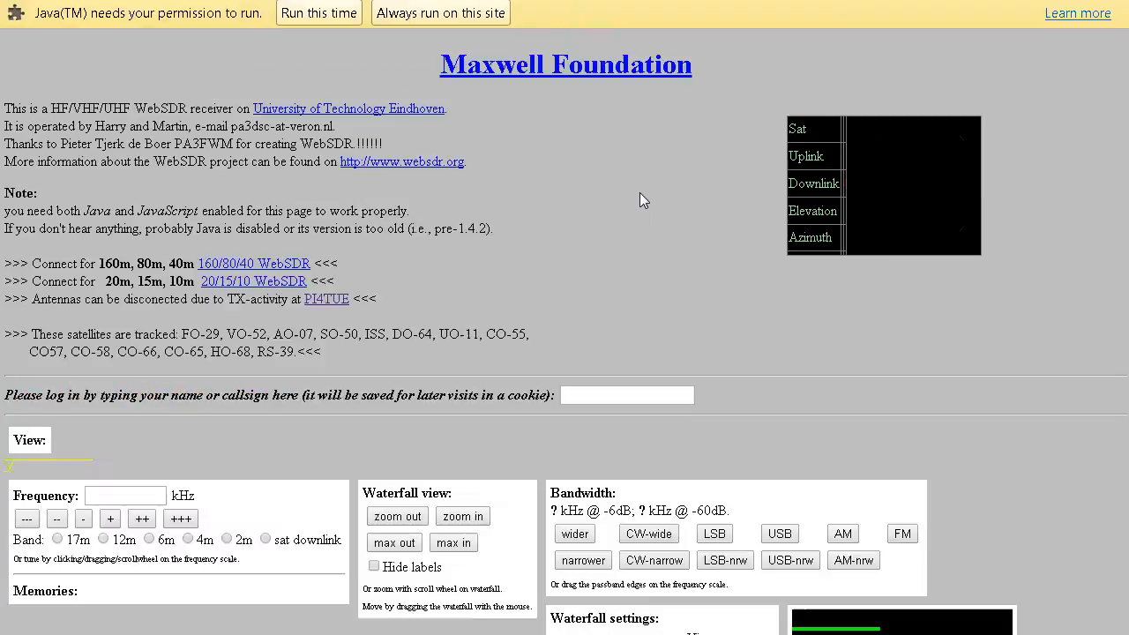
# Allow the Maxwell Foundation receiver's unsigned Java applet to run
pyautogui.click(318, 13)
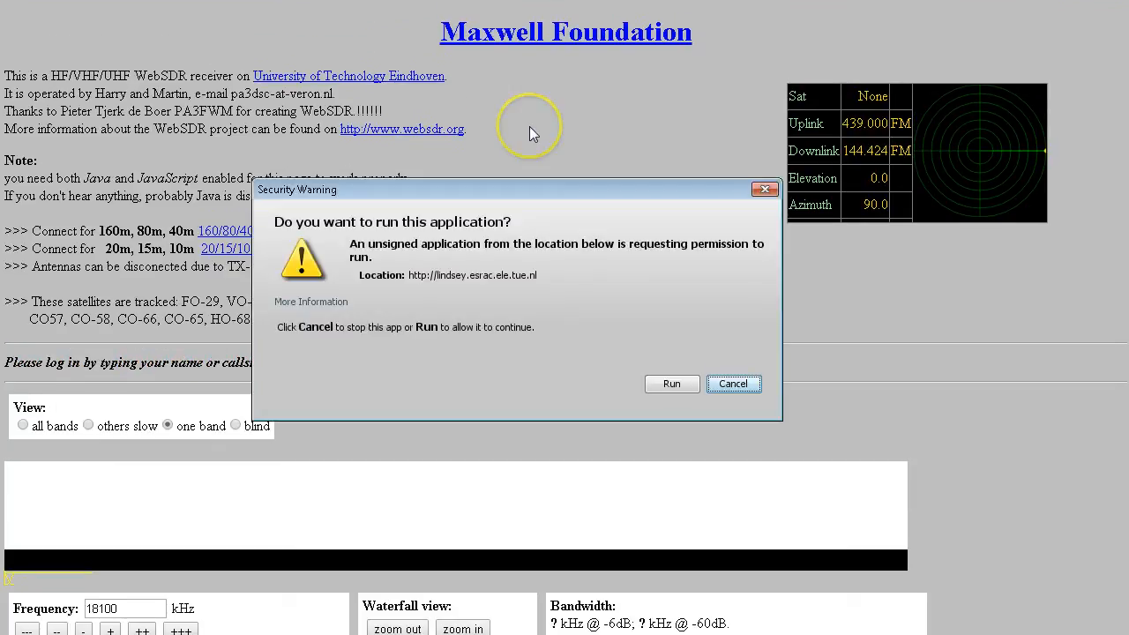
pyautogui.click(671, 383)
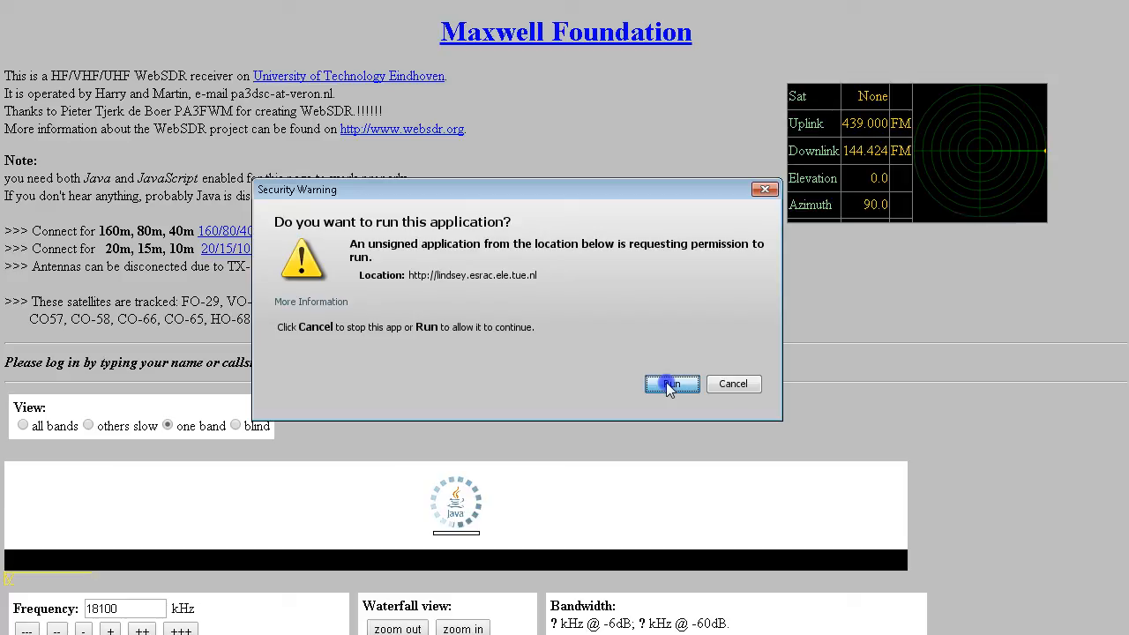
pyautogui.click(671, 384)
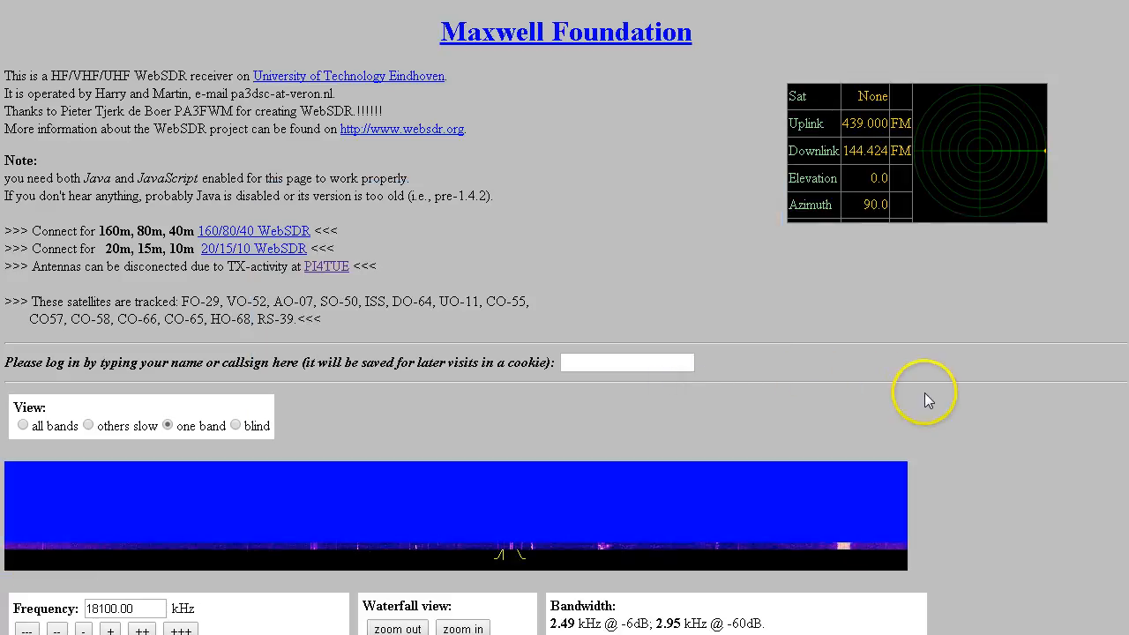
# Scroll down the Eindhoven receiver page showing the live 17 m waterfall
pyautogui.scroll(-3)
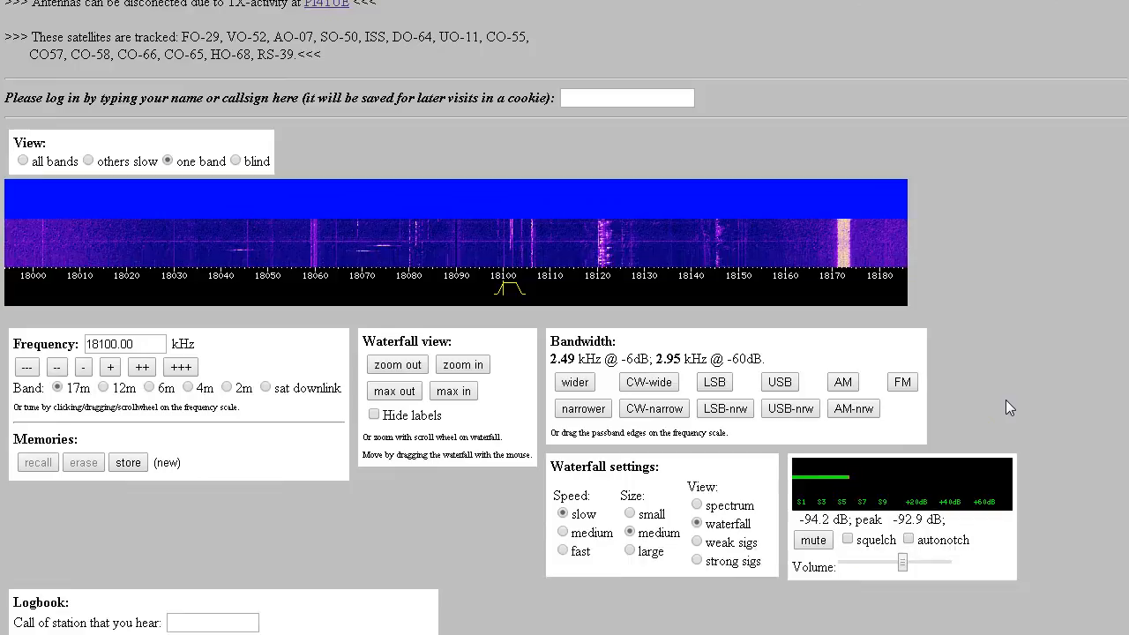
pyautogui.scroll(-3)
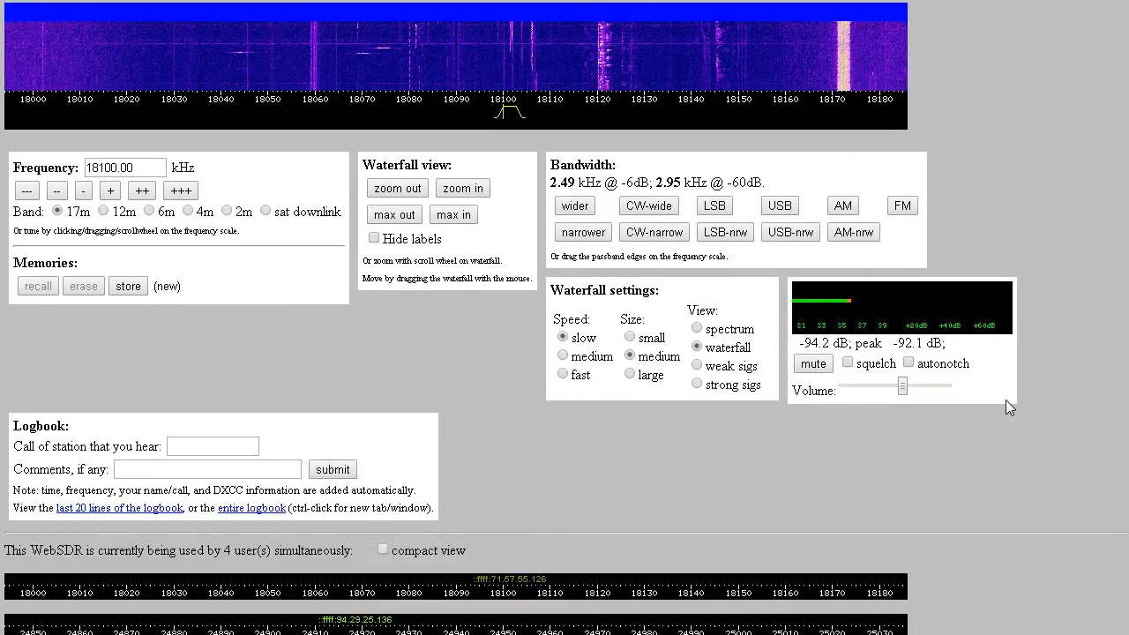
pyautogui.scroll(-3)
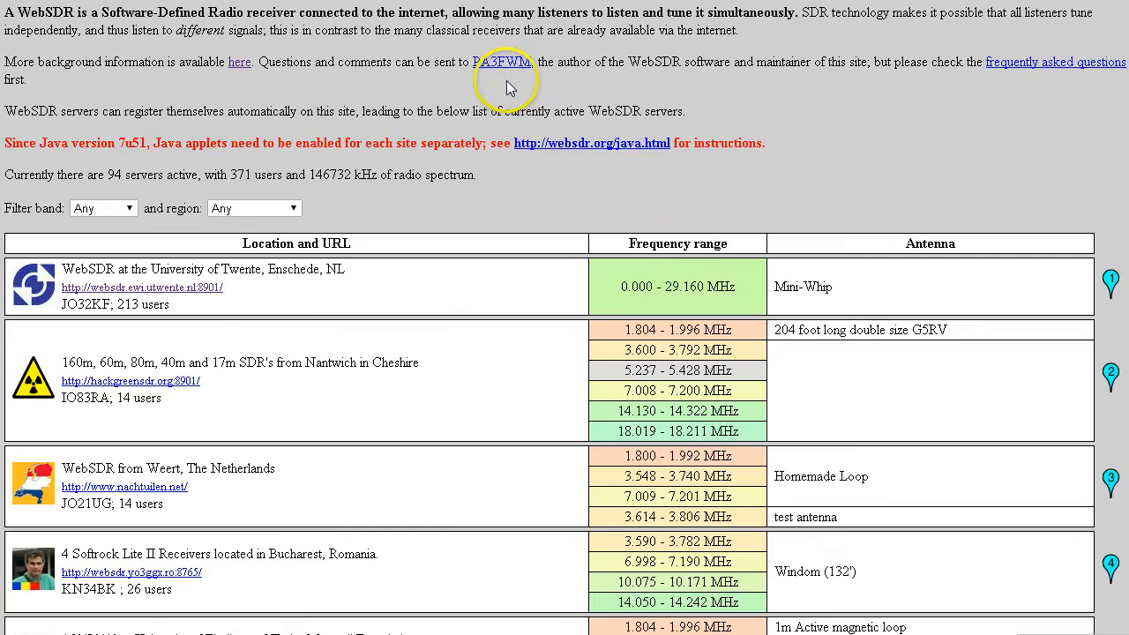
# Find the Volgodonsk, South Russia 40 m receiver in the server list and open it
pyautogui.scroll(-3)
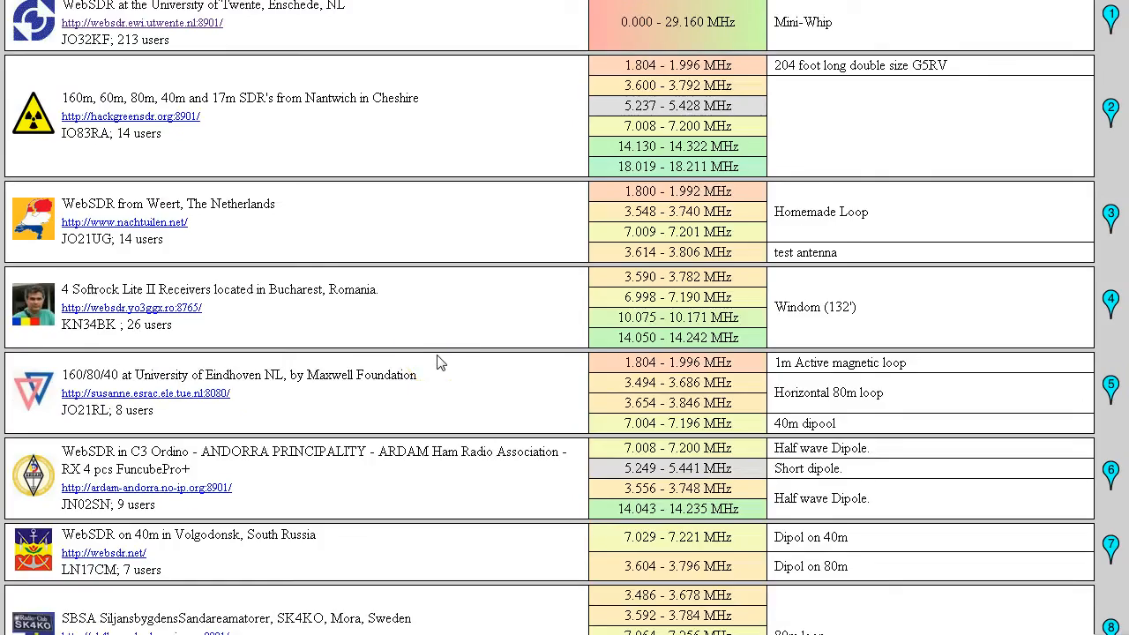
pyautogui.scroll(-3)
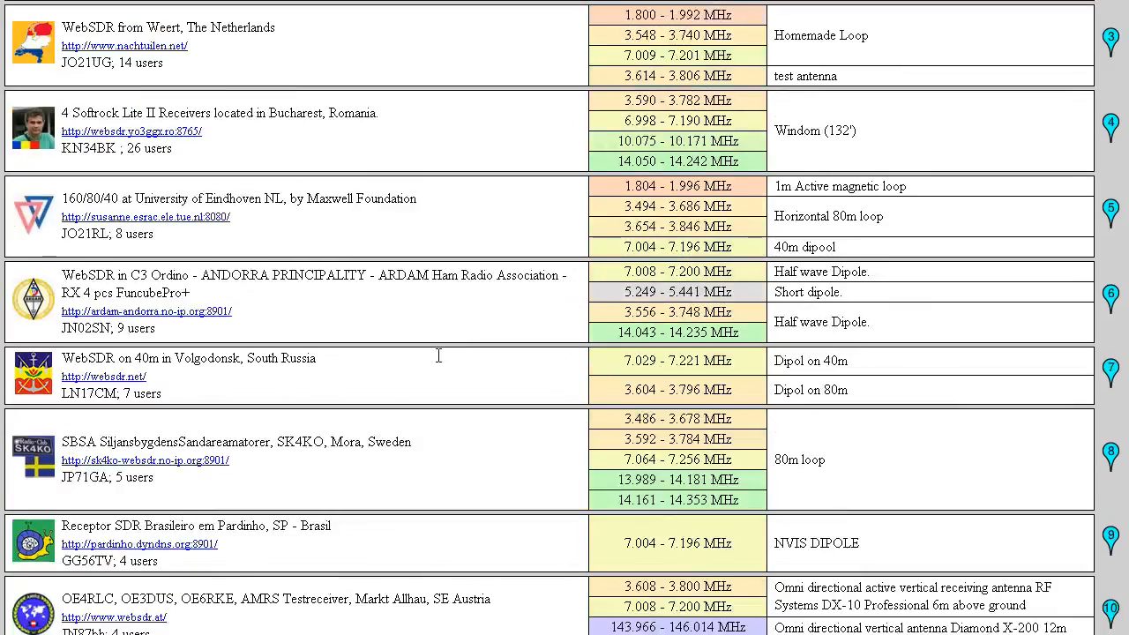
pyautogui.scroll(-3)
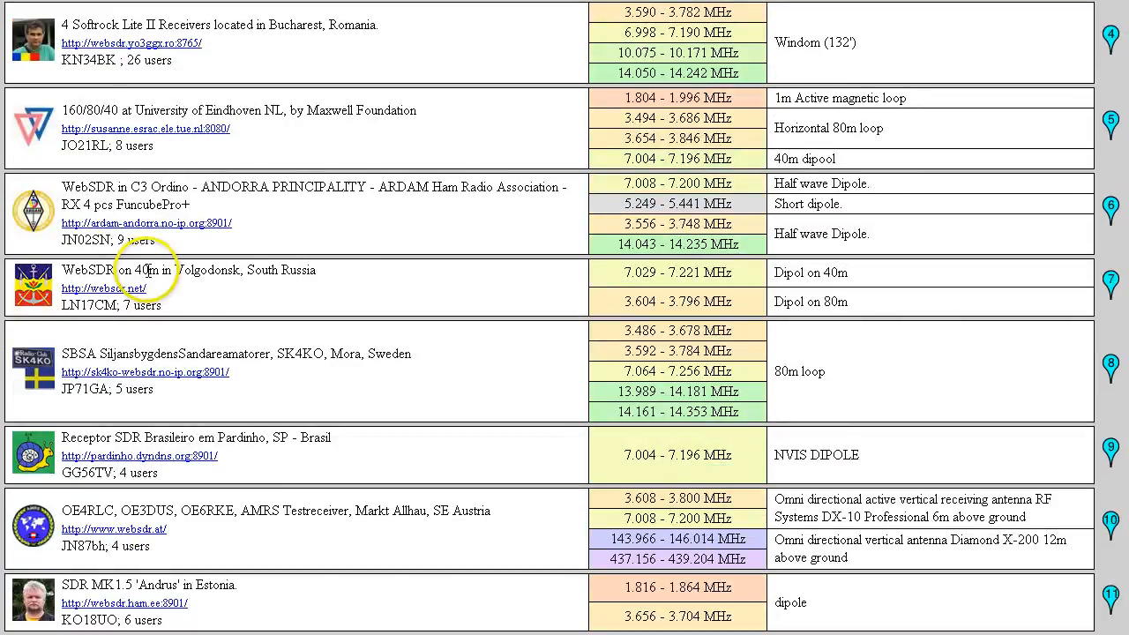
pyautogui.doubleClick(146, 270)
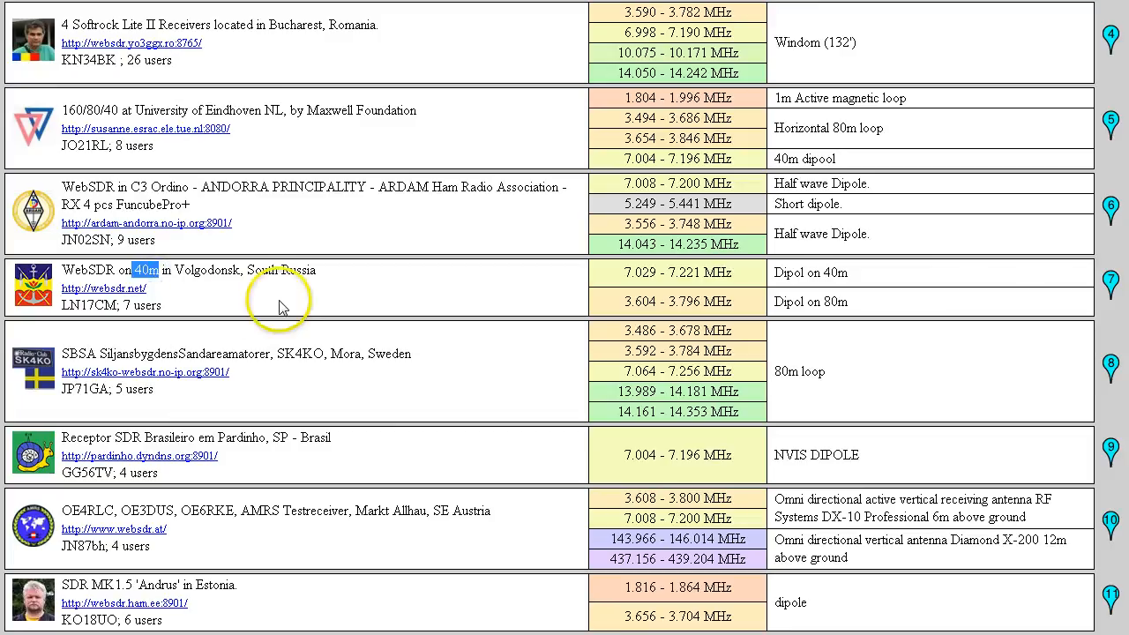
pyautogui.click(146, 269)
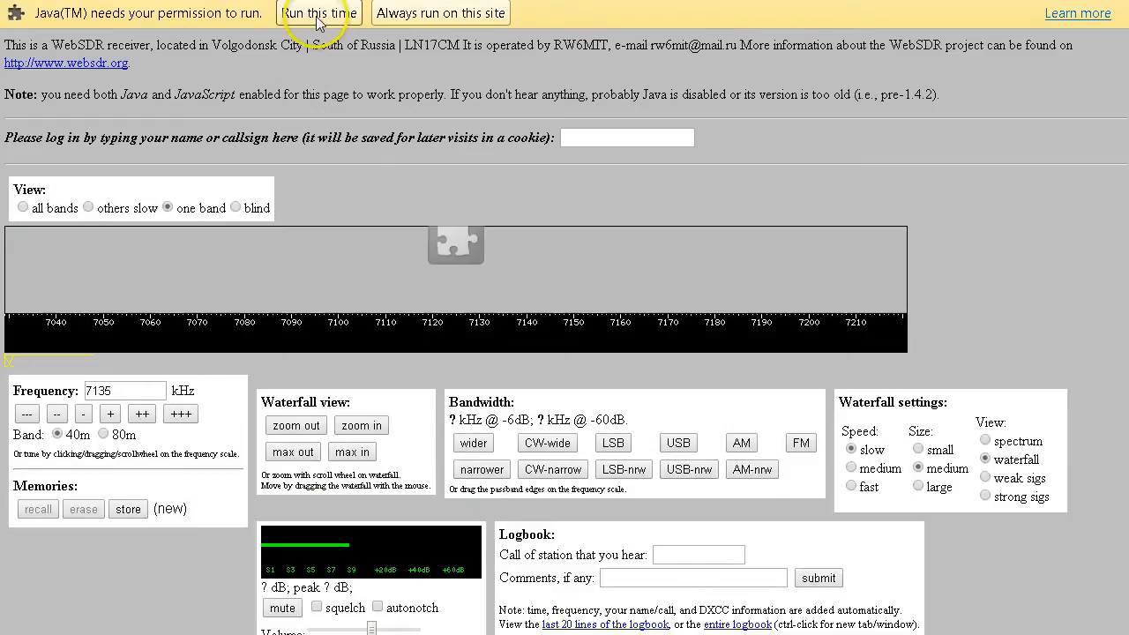
# Run the Volgodonsk receiver's Java applets once, then dismiss both blocked-application notices
pyautogui.click(319, 13)
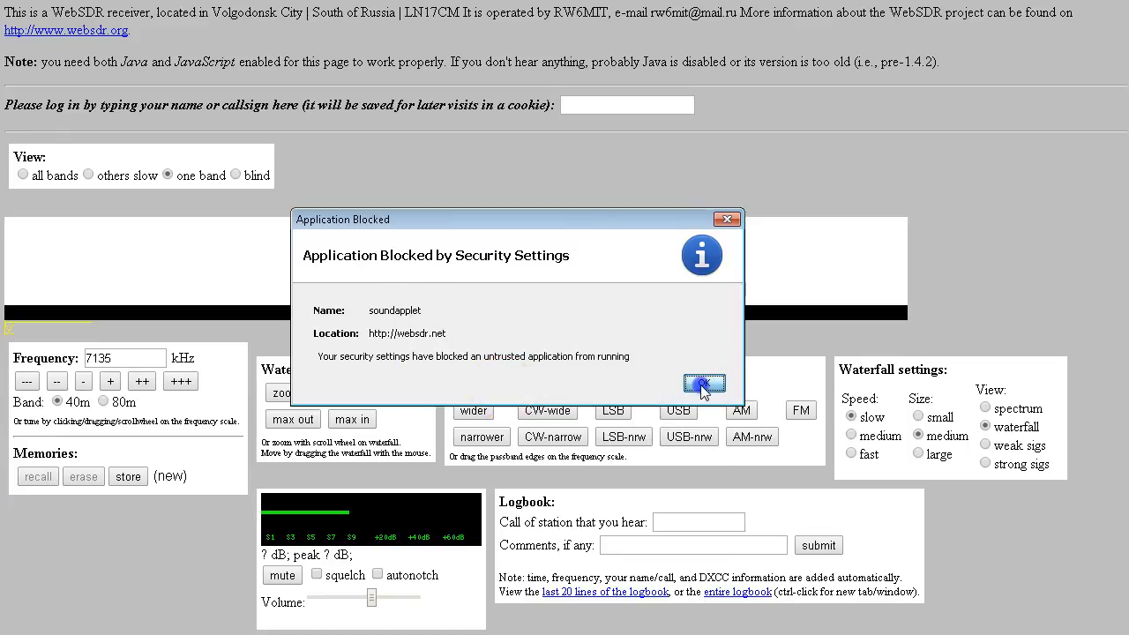
pyautogui.click(704, 384)
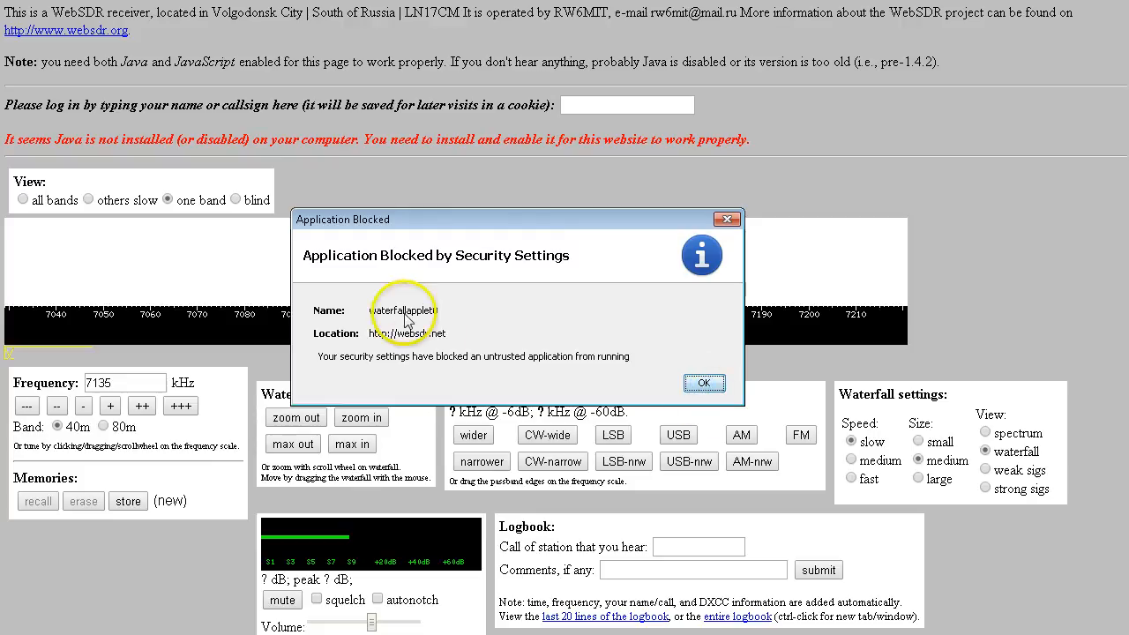
pyautogui.click(704, 382)
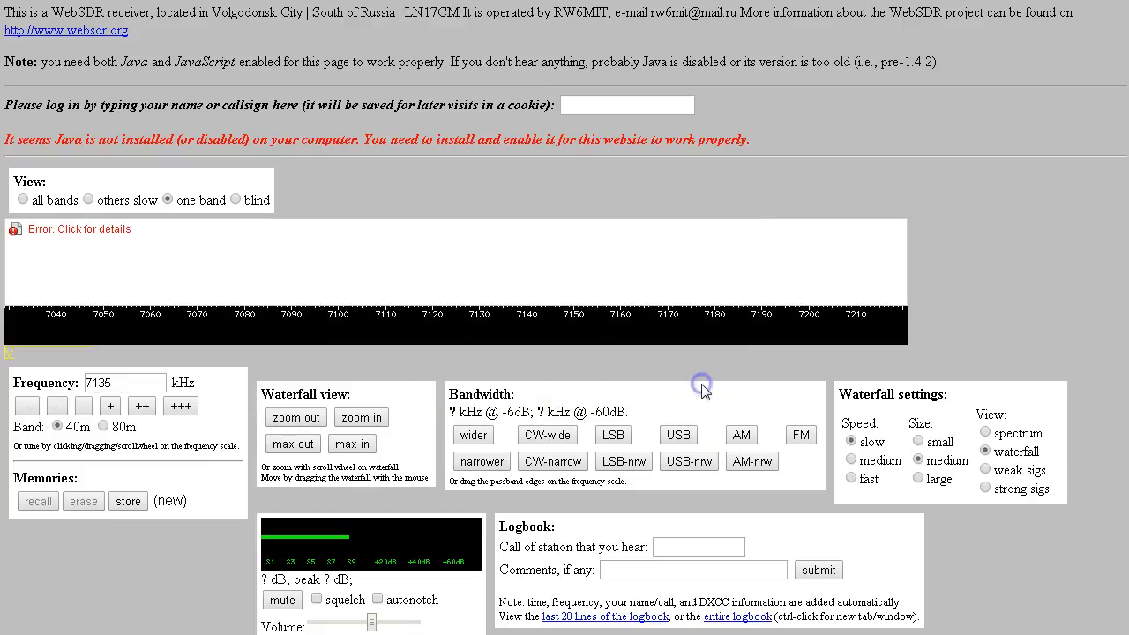
pyautogui.moveTo(701, 386)
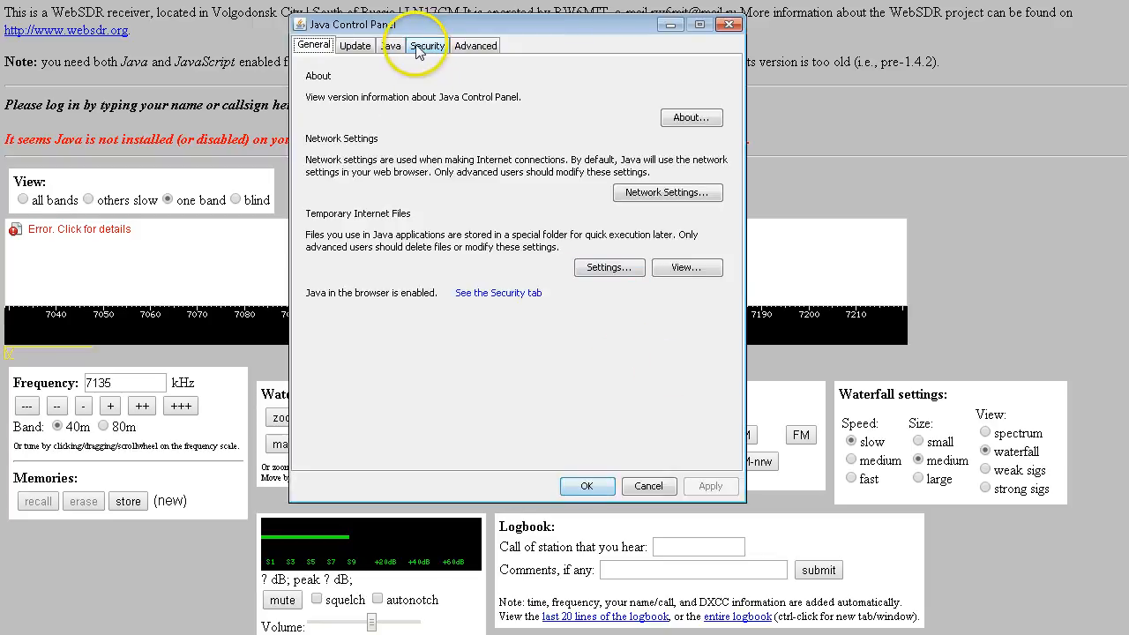
pyautogui.click(427, 45)
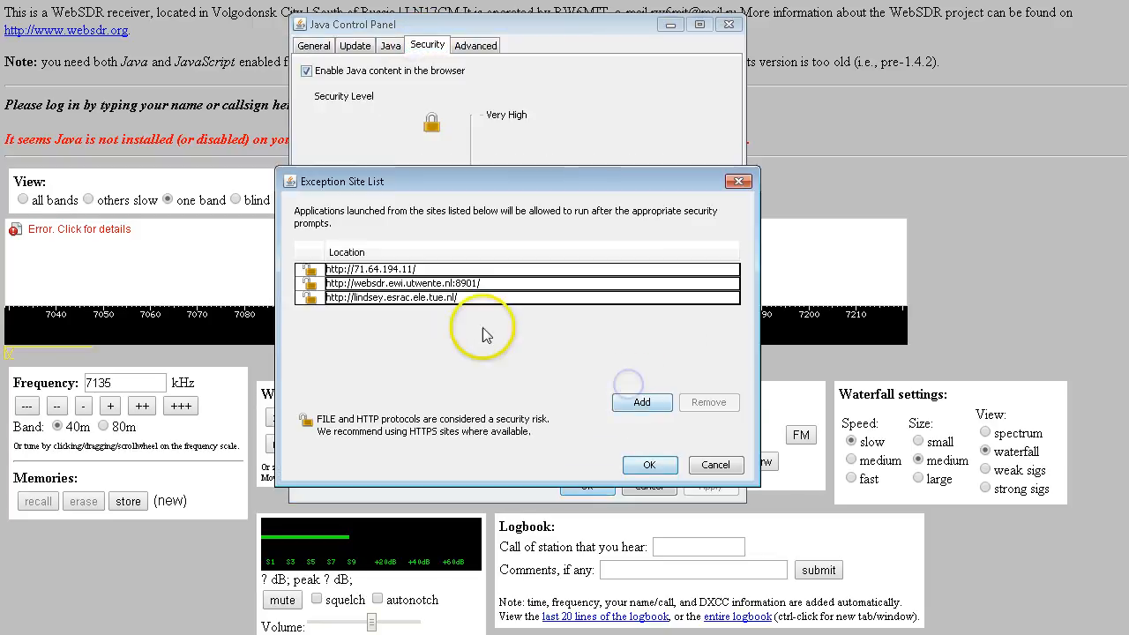
pyautogui.click(641, 402)
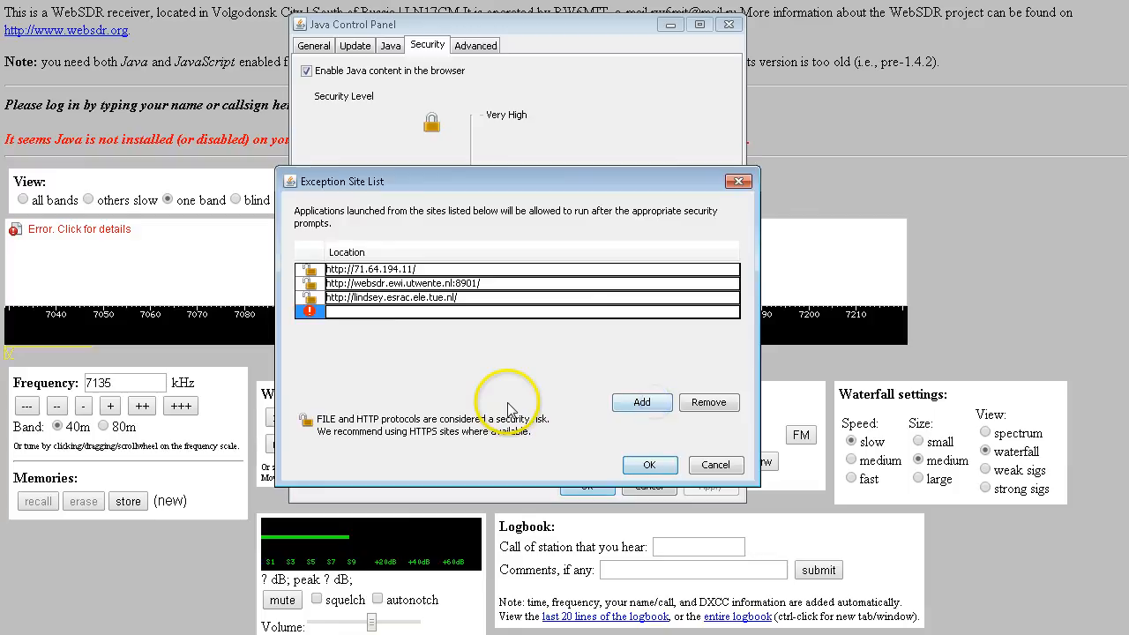
pyautogui.click(641, 402)
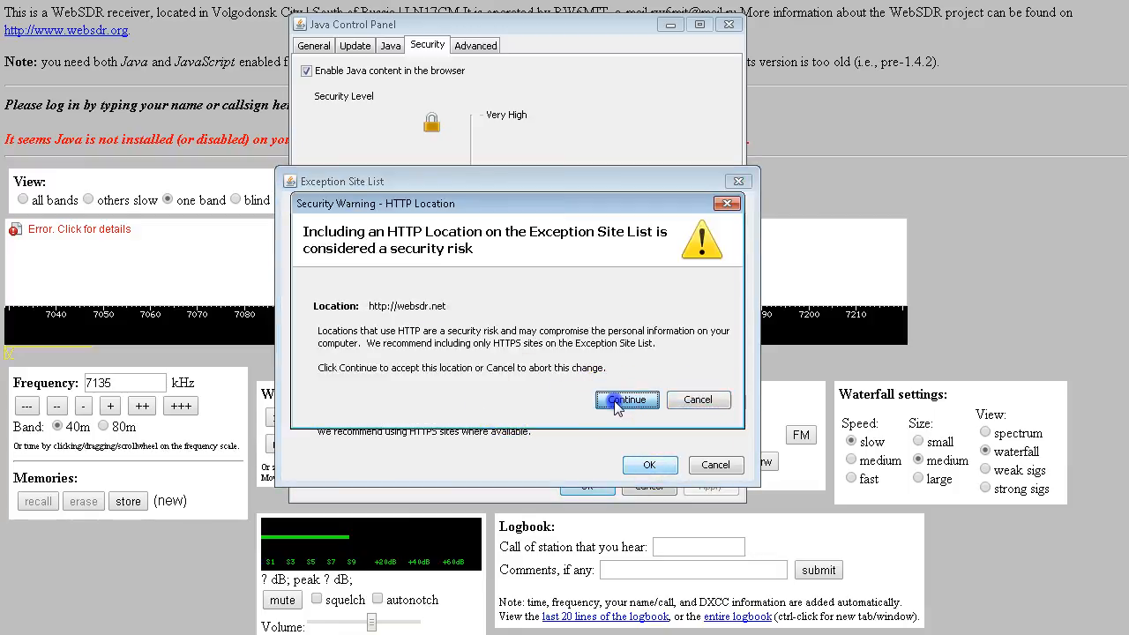
pyautogui.click(626, 400)
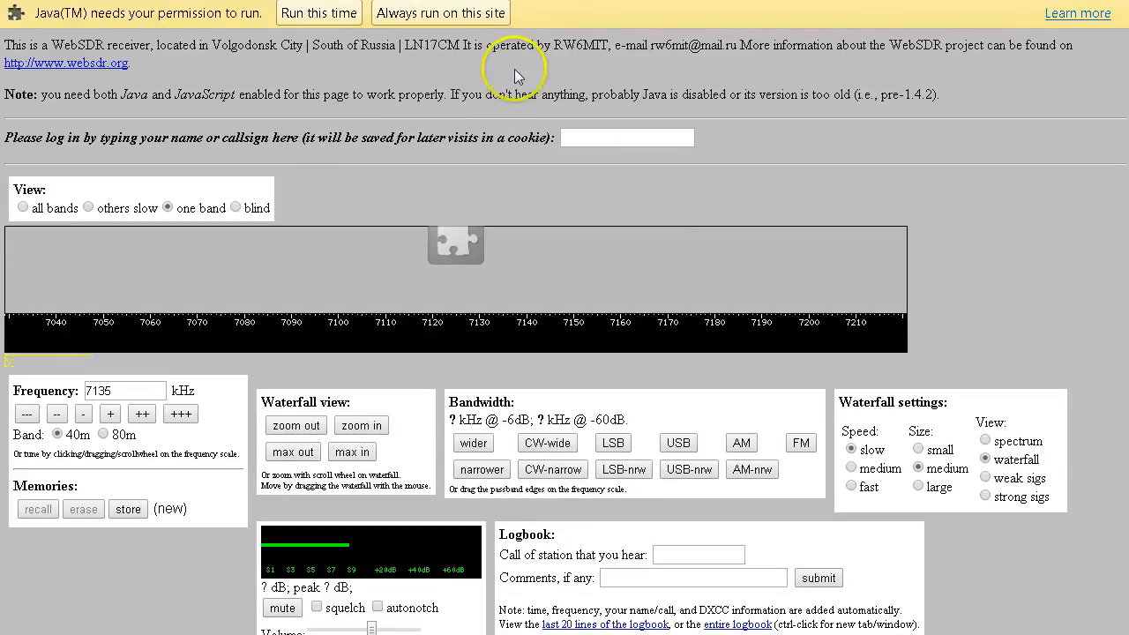
# Allow the unsigned Volgodonsk applet to run, tune to about 7136 kHz, and lower the volume
pyautogui.click(319, 13)
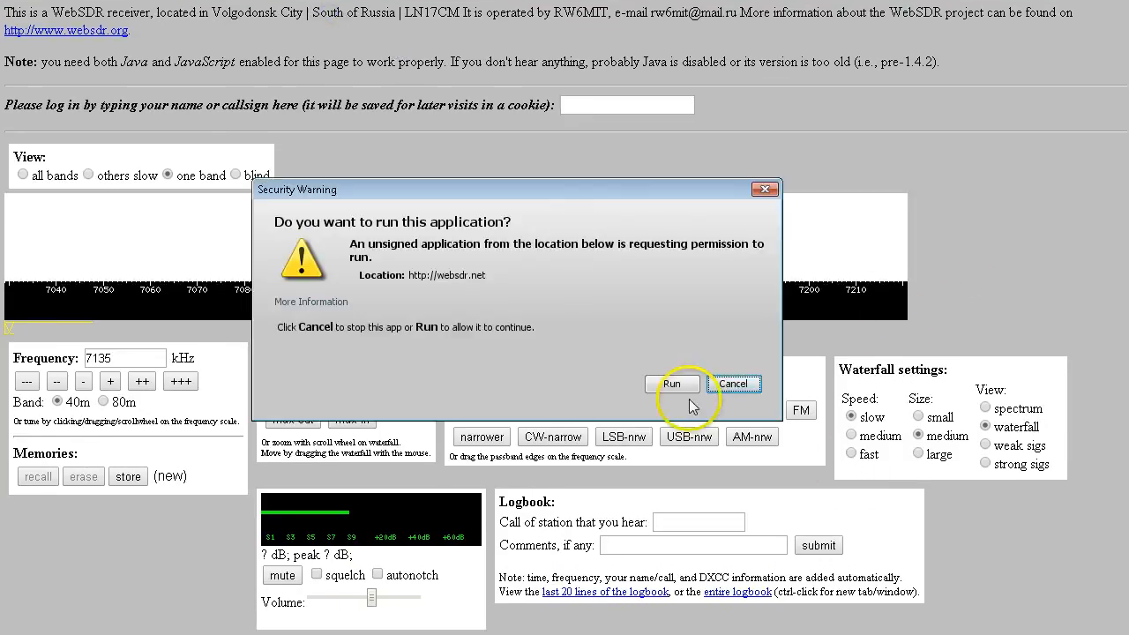
pyautogui.click(672, 383)
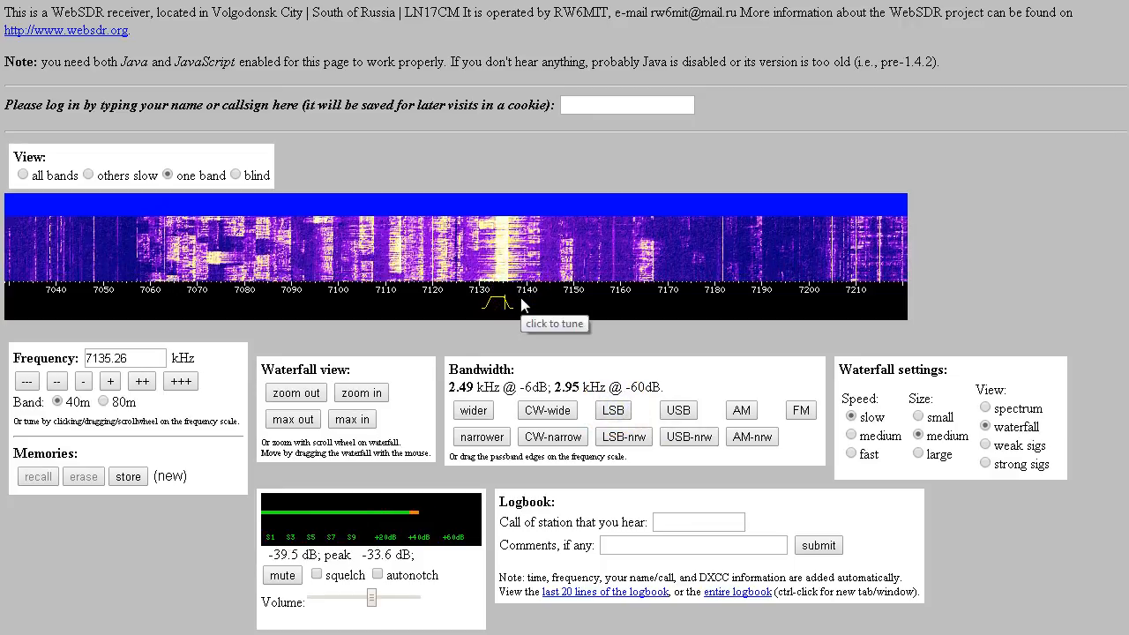
pyautogui.click(507, 308)
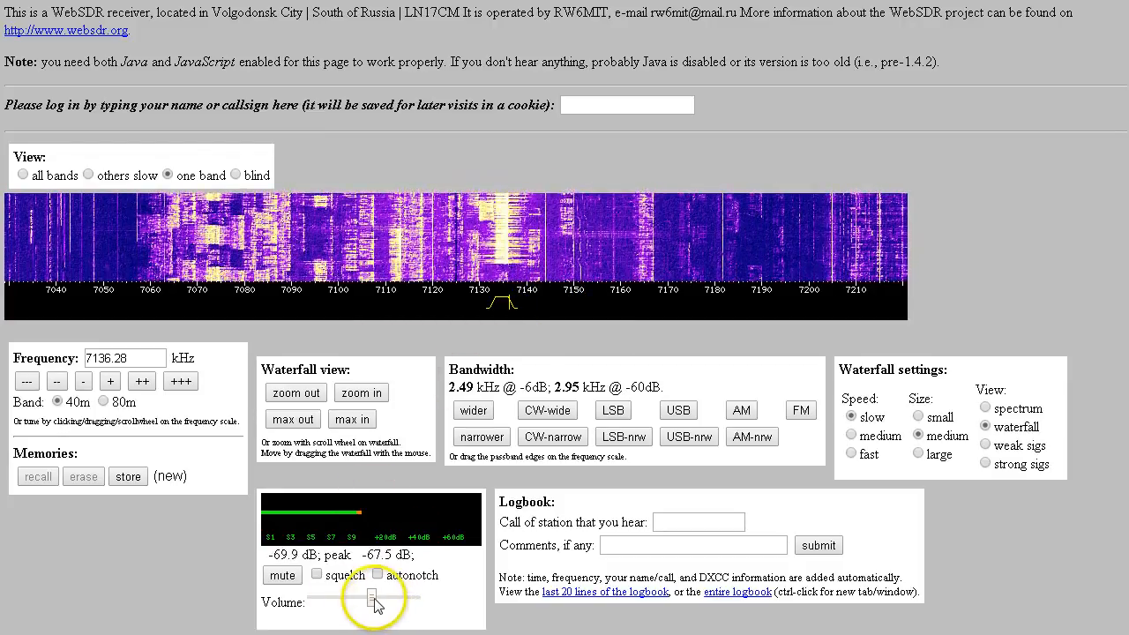
pyautogui.moveTo(371, 597); pyautogui.dragTo(338, 600)
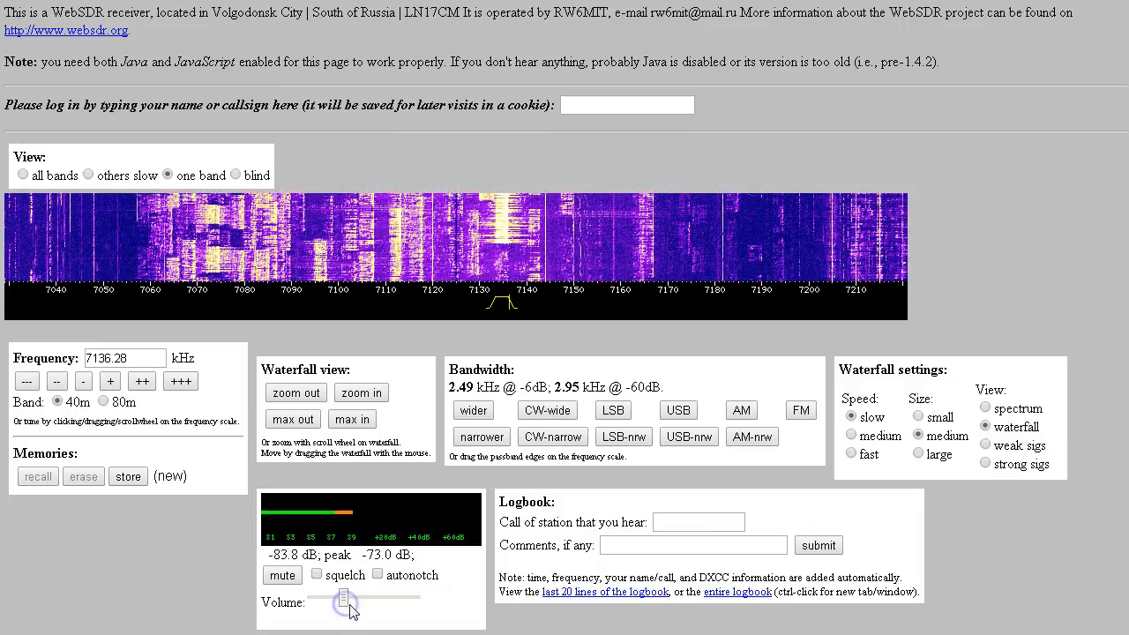